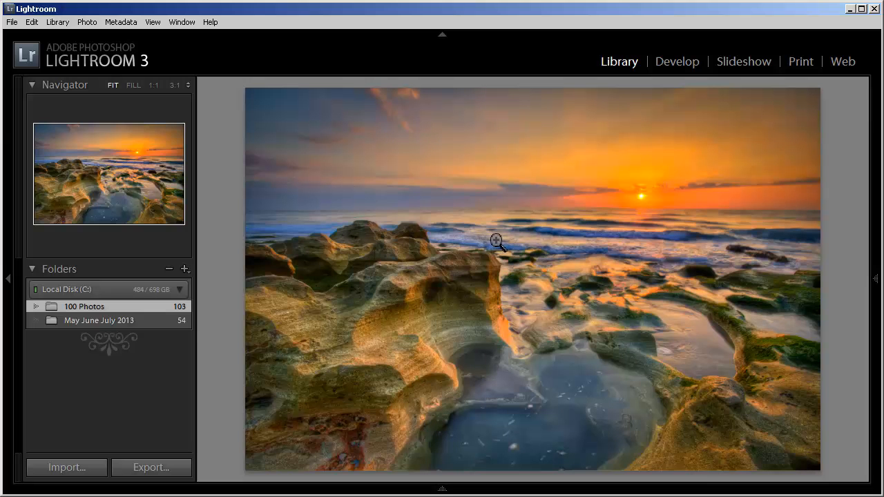
{"action": "mouse_move", "coordinate": [508, 246]}
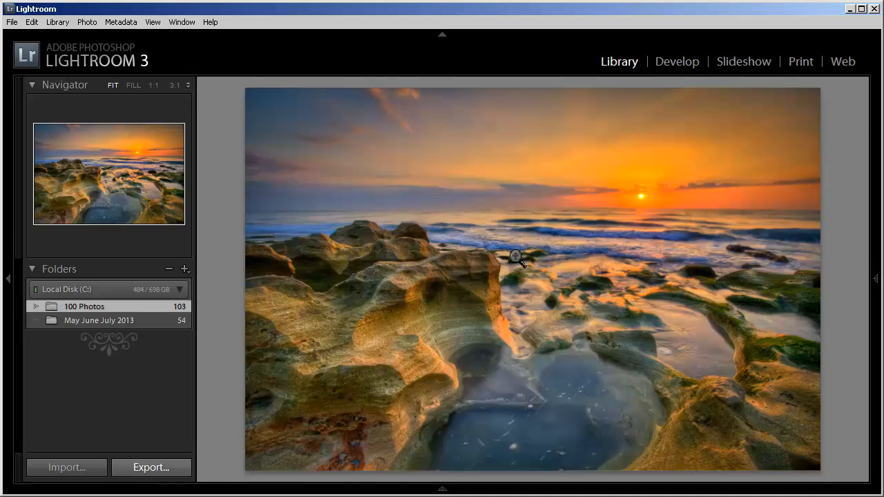
- Bring up the context menu for the sunset photo in Loupe view
{"action": "right_click", "coordinate": [515, 255]}
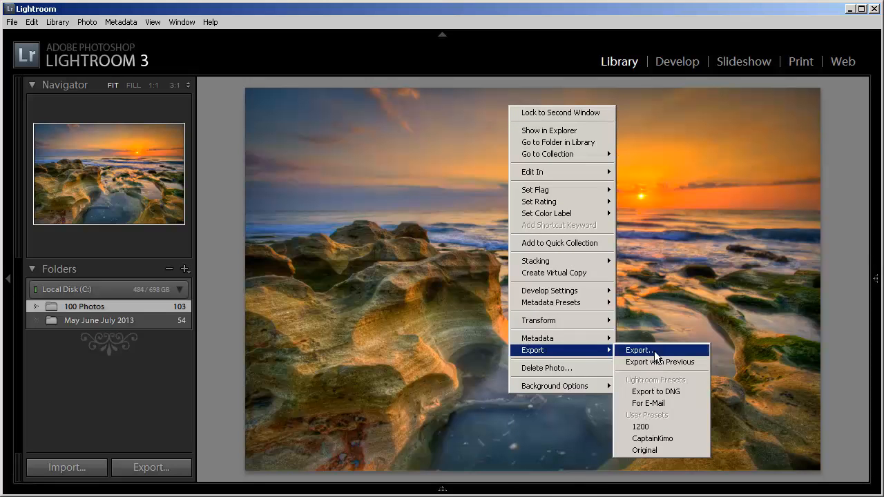
- Start a single-file export using the For E-Mail preset and scroll to Watermarking
{"action": "left_click", "coordinate": [637, 350]}
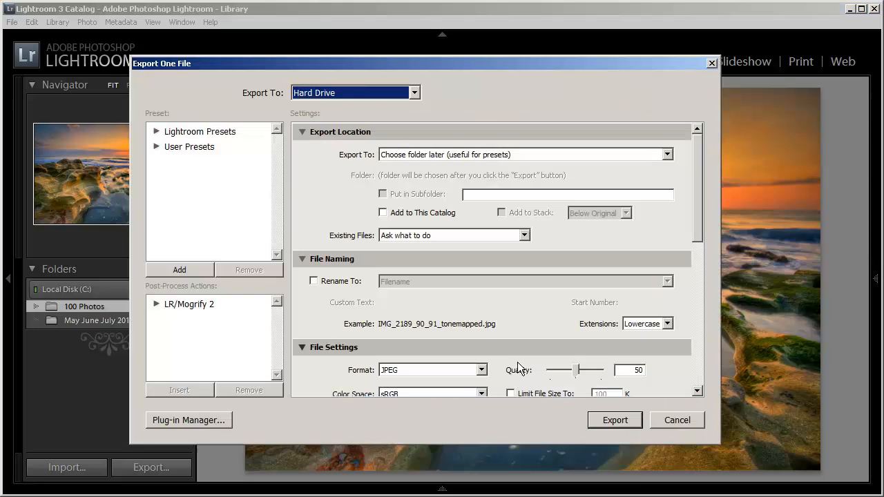
{"action": "mouse_move", "coordinate": [357, 75]}
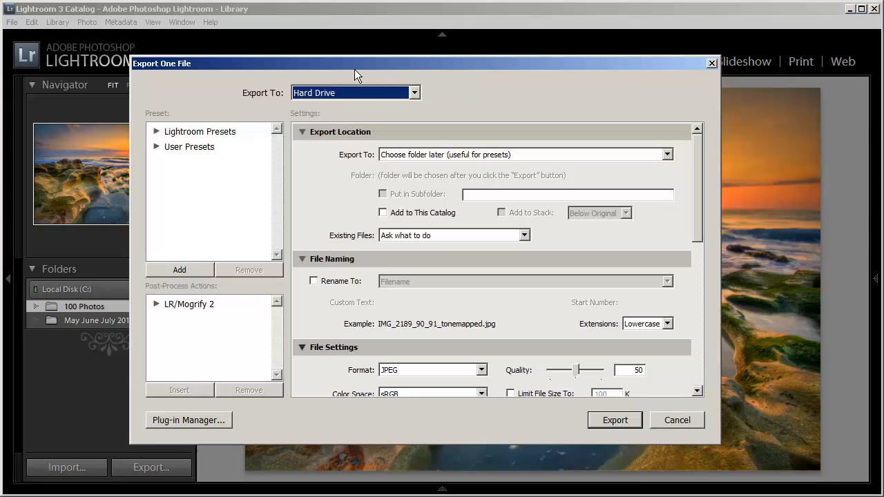
{"action": "mouse_move", "coordinate": [180, 140]}
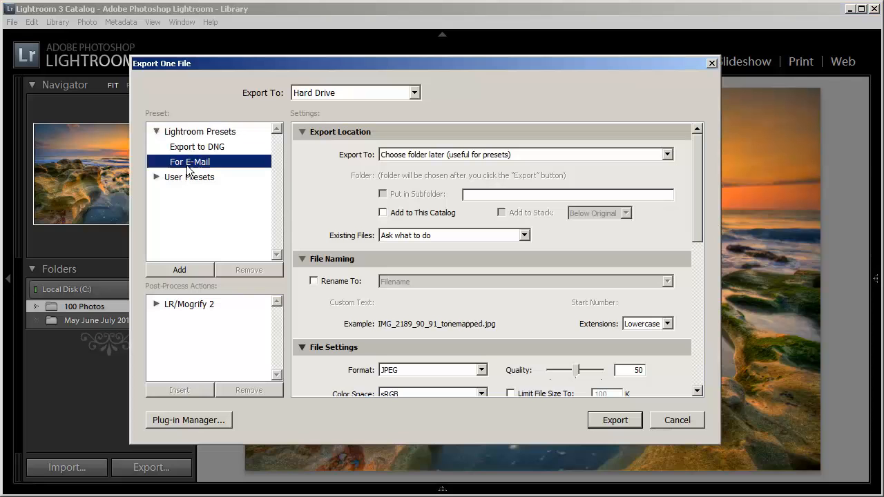
{"action": "left_click", "coordinate": [156, 131]}
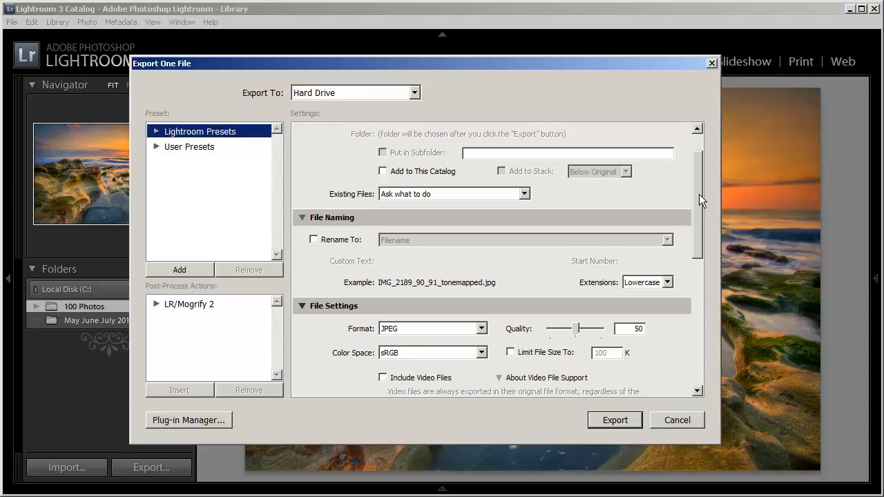
{"action": "scroll", "scroll_direction": "down", "scroll_amount": 3}
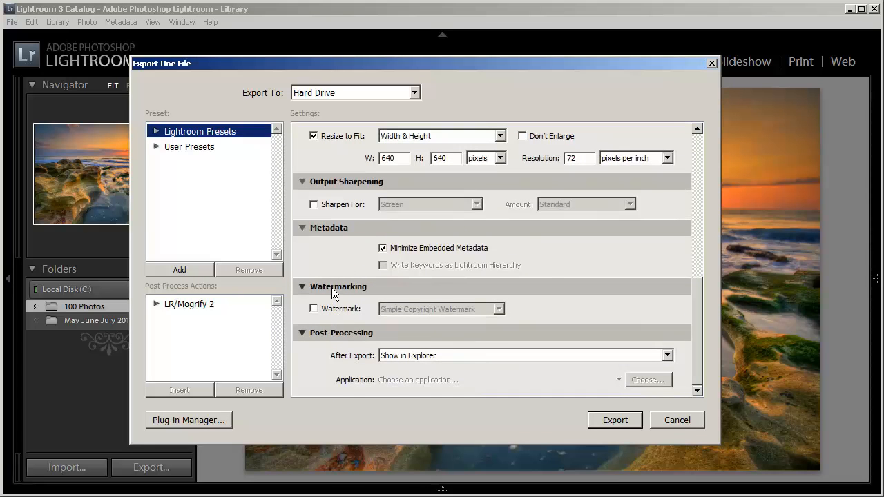
{"action": "mouse_move", "coordinate": [337, 304]}
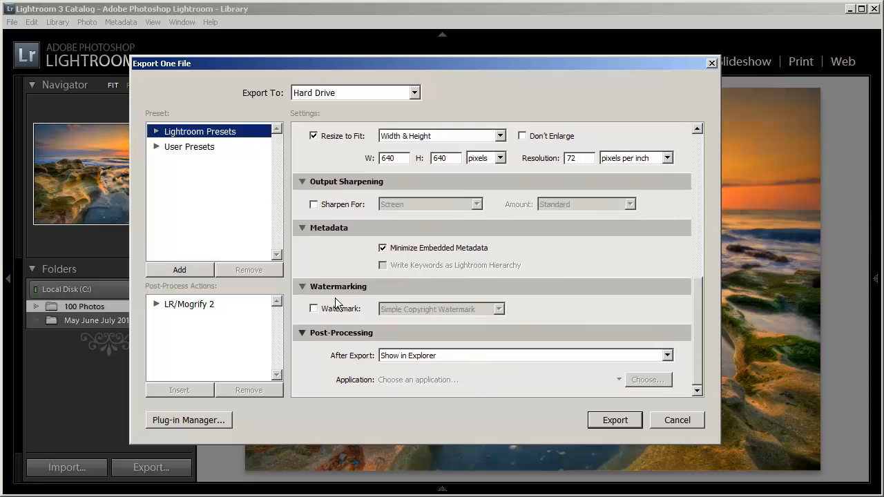
- Enable the Watermark option for the export
{"action": "left_click", "coordinate": [314, 308]}
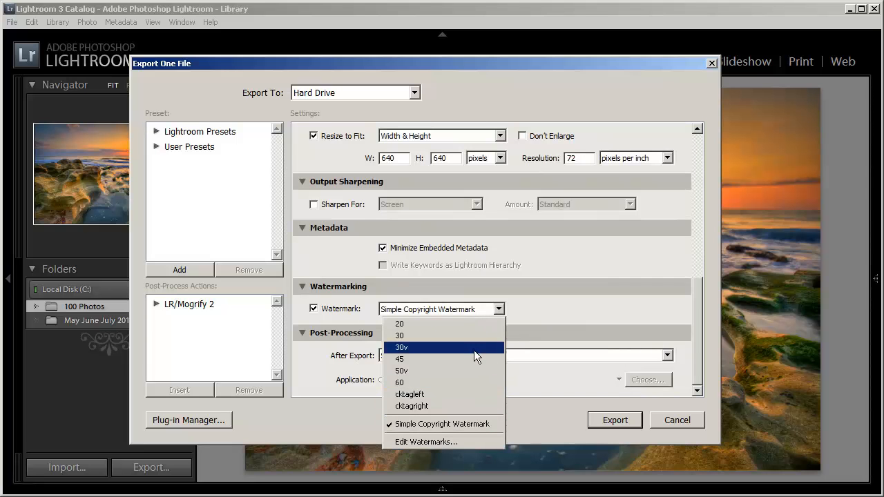
{"action": "mouse_move", "coordinate": [466, 419]}
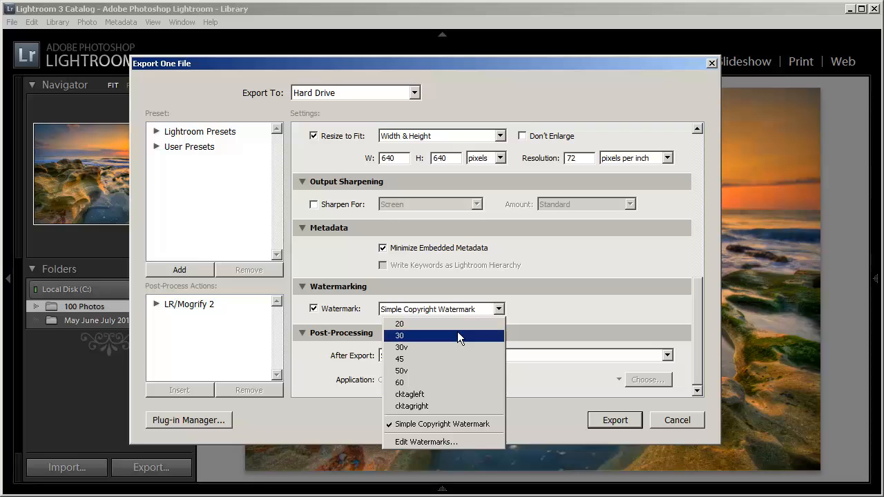
{"action": "mouse_move", "coordinate": [406, 445]}
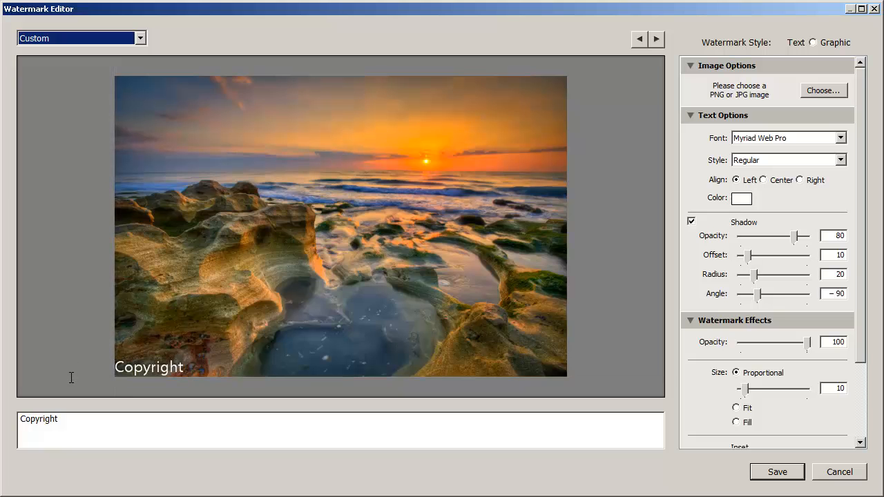
- Make the watermark a text watermark reading CaptainKimo.com instead of Copyright
{"action": "left_click", "coordinate": [779, 42]}
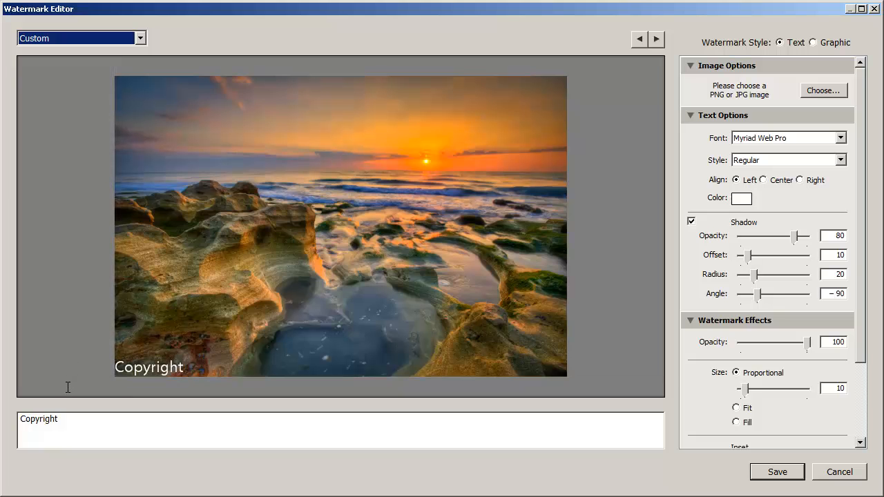
{"action": "mouse_move", "coordinate": [66, 398]}
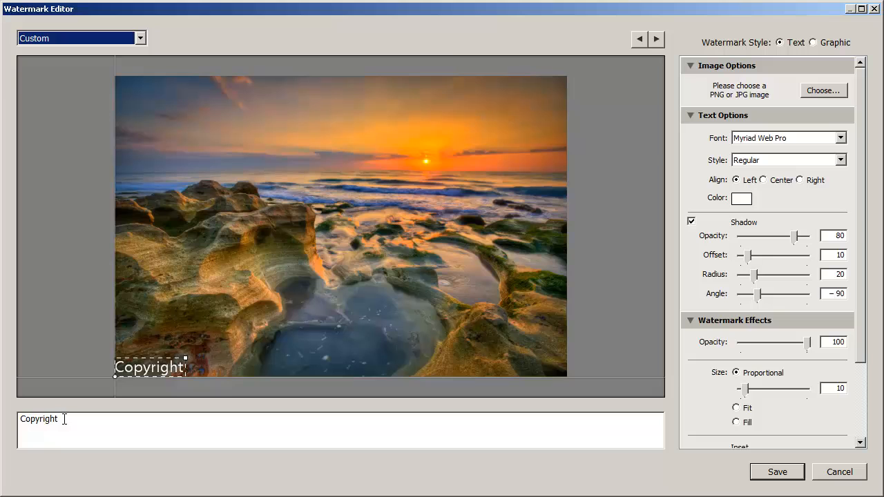
{"action": "double_click", "coordinate": [39, 419]}
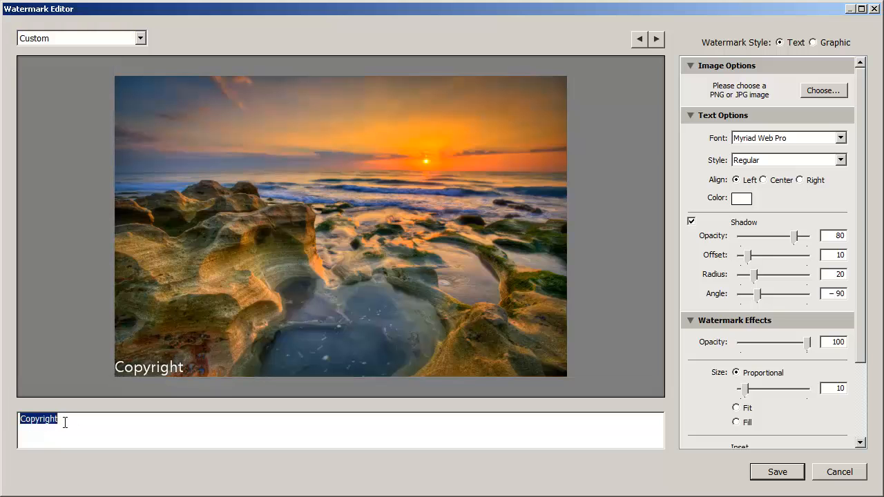
{"action": "type", "text": "CaptinK"}
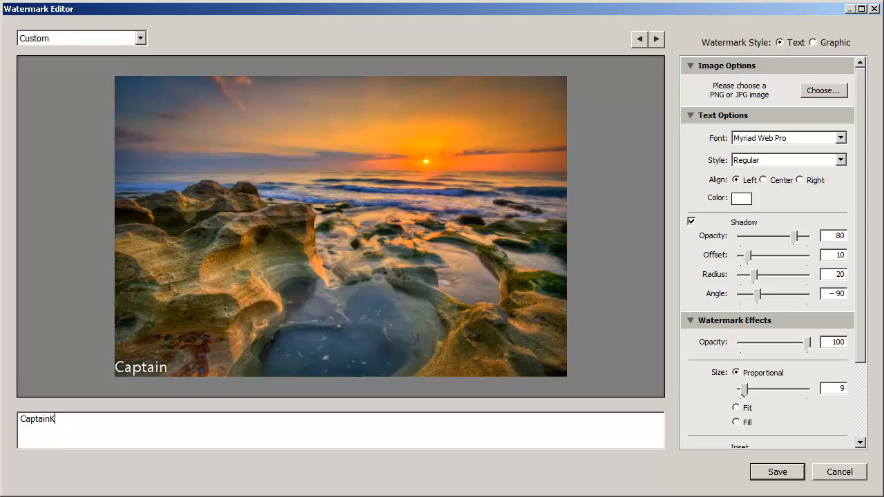
{"action": "type", "text": "imo.com"}
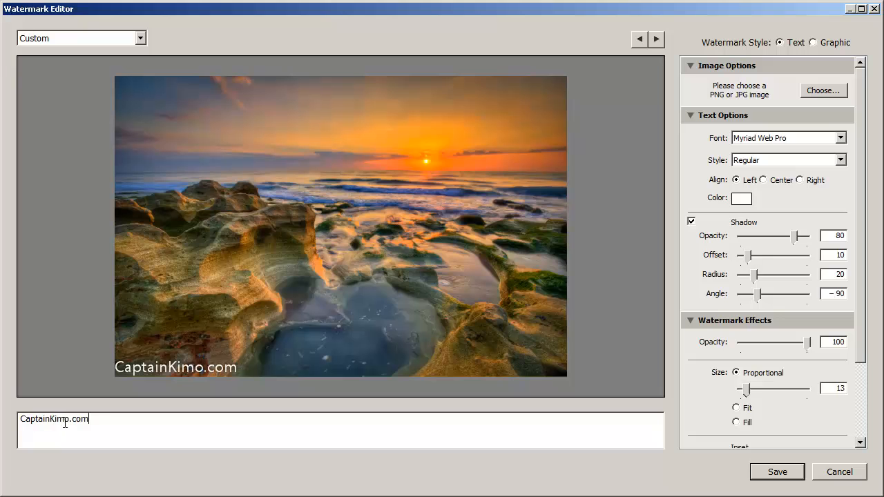
{"action": "left_click", "coordinate": [176, 367]}
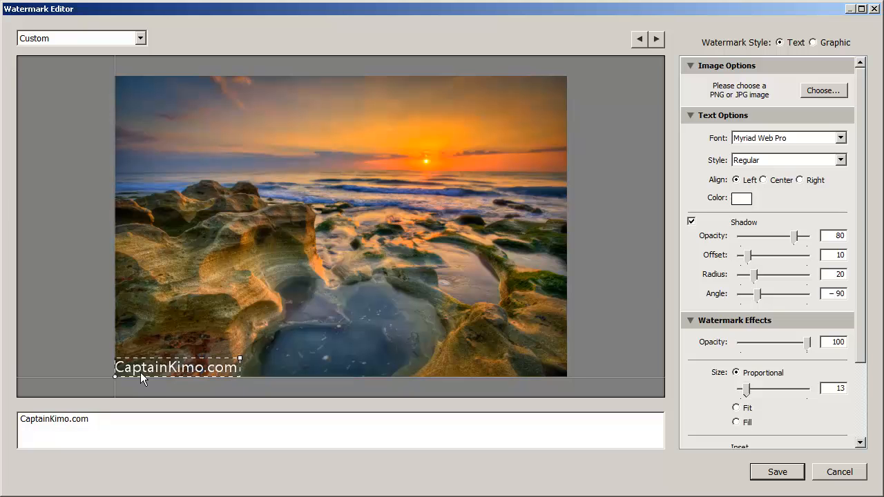
{"action": "mouse_move", "coordinate": [211, 361]}
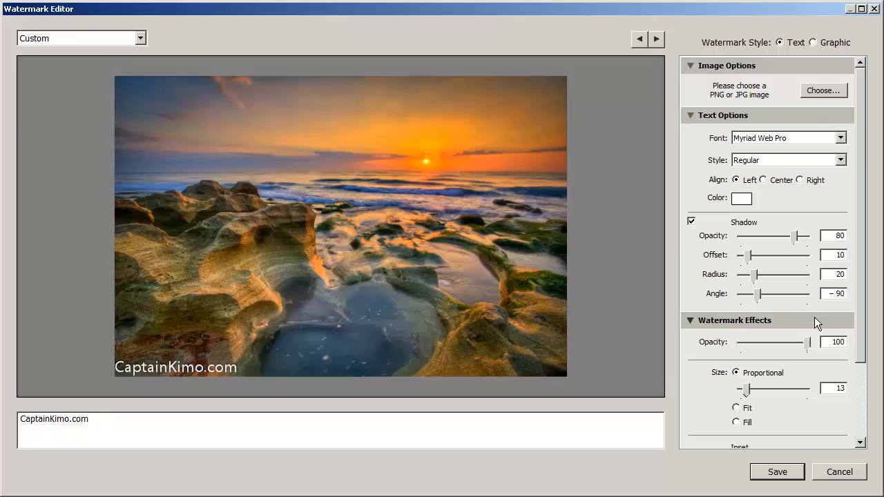
{"action": "mouse_move", "coordinate": [868, 130]}
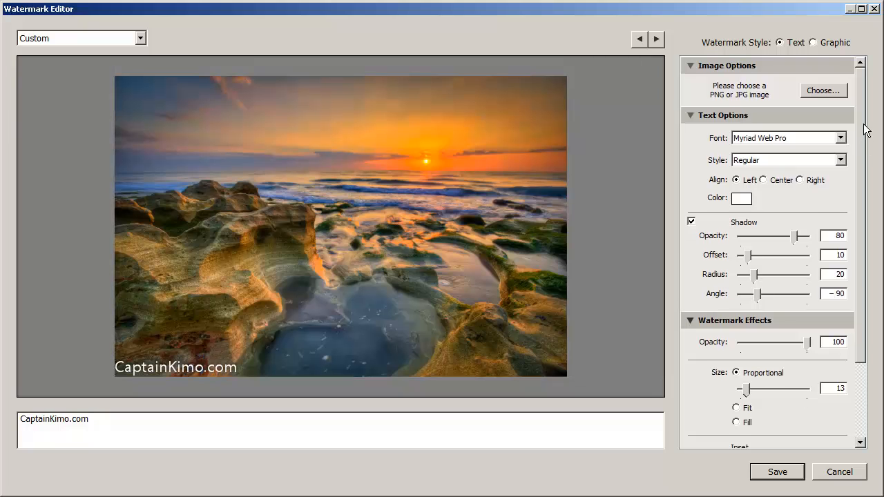
- Set the watermark font to Arial Black
{"action": "left_click", "coordinate": [840, 138]}
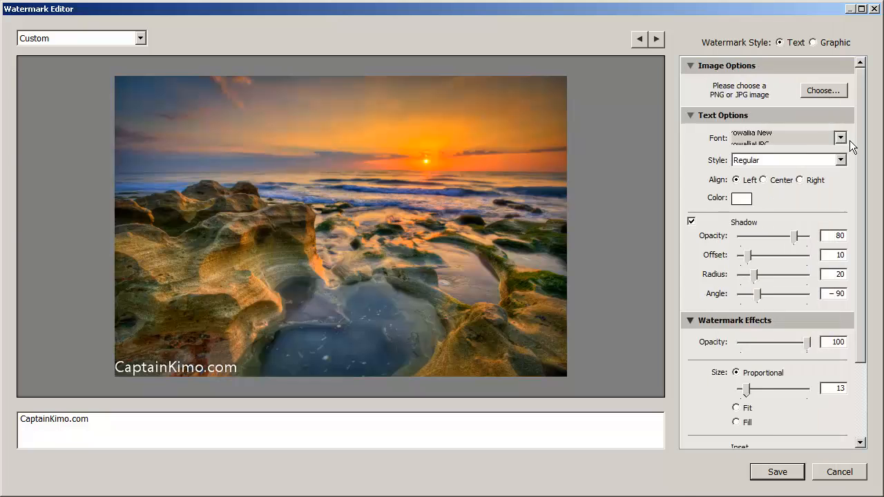
{"action": "left_click", "coordinate": [839, 138]}
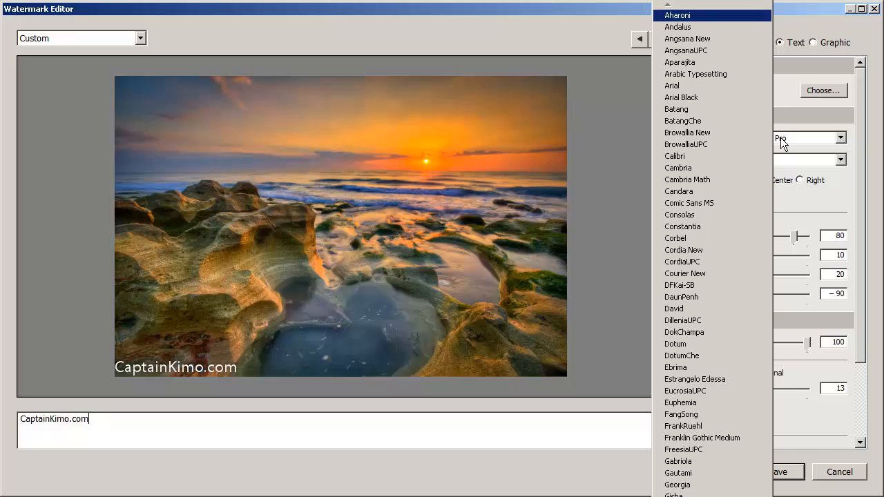
{"action": "left_click", "coordinate": [681, 98]}
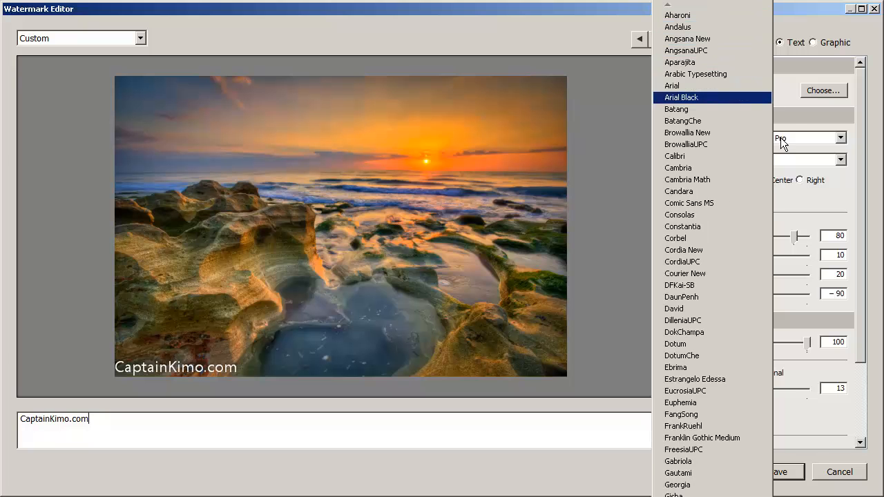
{"action": "left_click", "coordinate": [681, 96]}
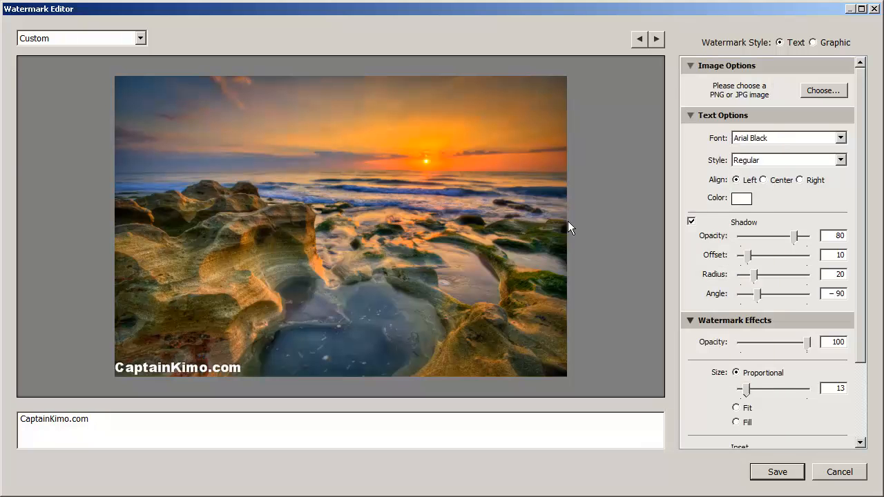
{"action": "mouse_move", "coordinate": [770, 200]}
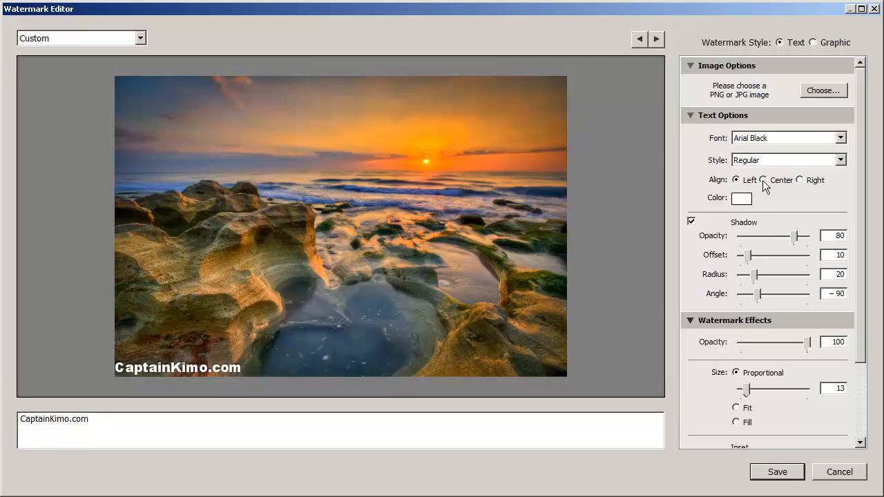
- Try center and right alignment, leaving the text left-aligned
{"action": "left_click", "coordinate": [800, 180]}
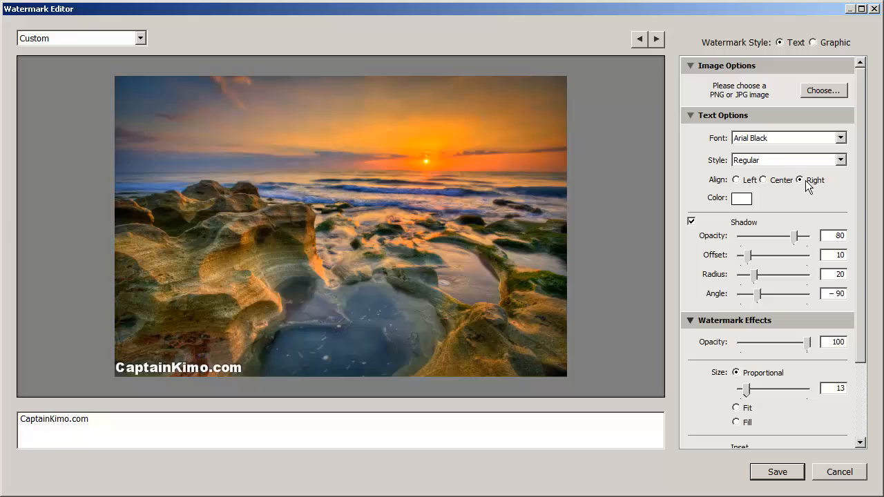
{"action": "left_click", "coordinate": [736, 179]}
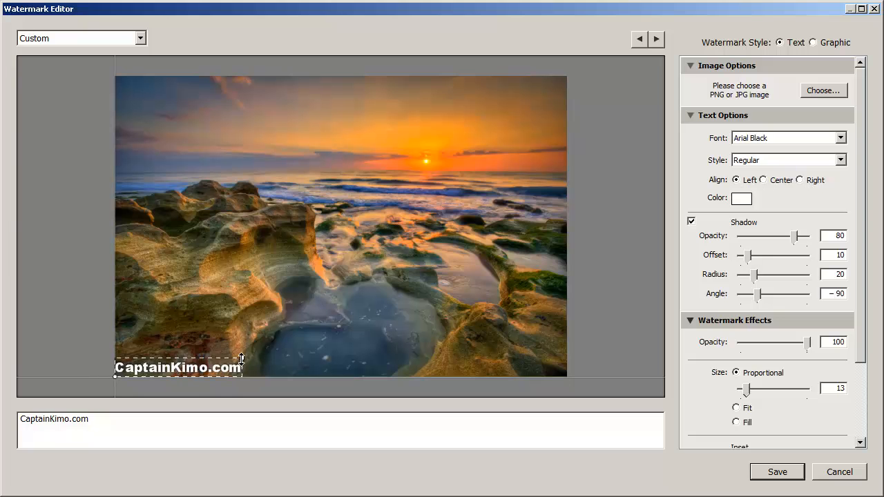
{"action": "mouse_move", "coordinate": [275, 310]}
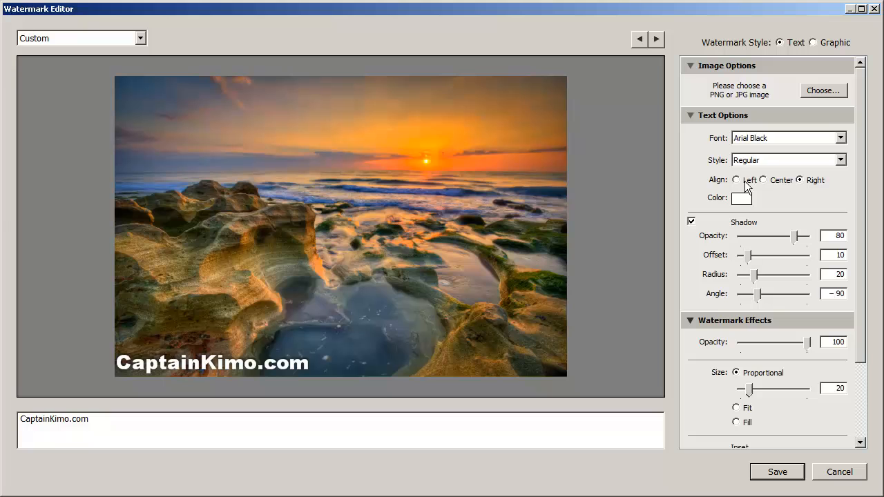
{"action": "left_click", "coordinate": [736, 179]}
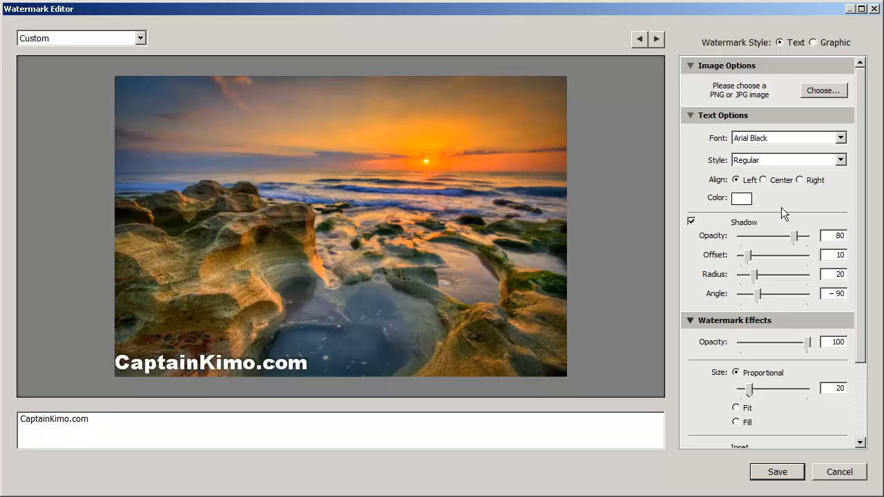
- Change the watermark text colour to yellow in the colour picker
{"action": "left_click", "coordinate": [741, 198]}
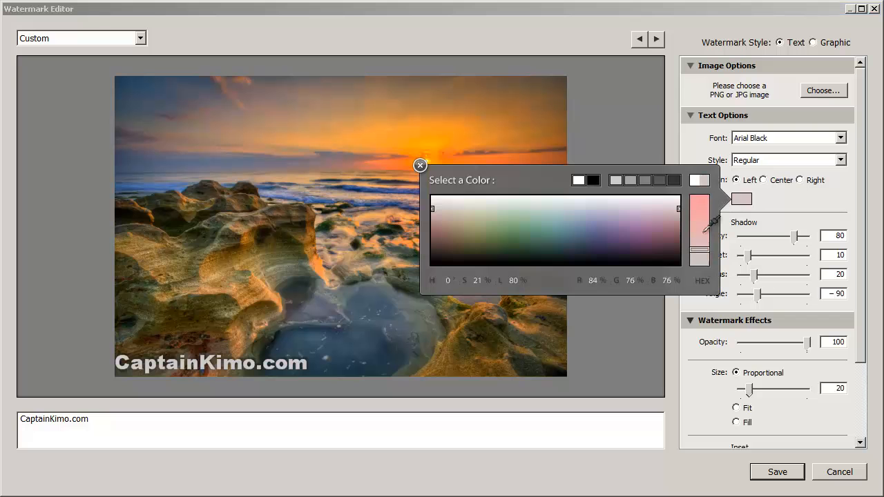
{"action": "left_click", "coordinate": [508, 221]}
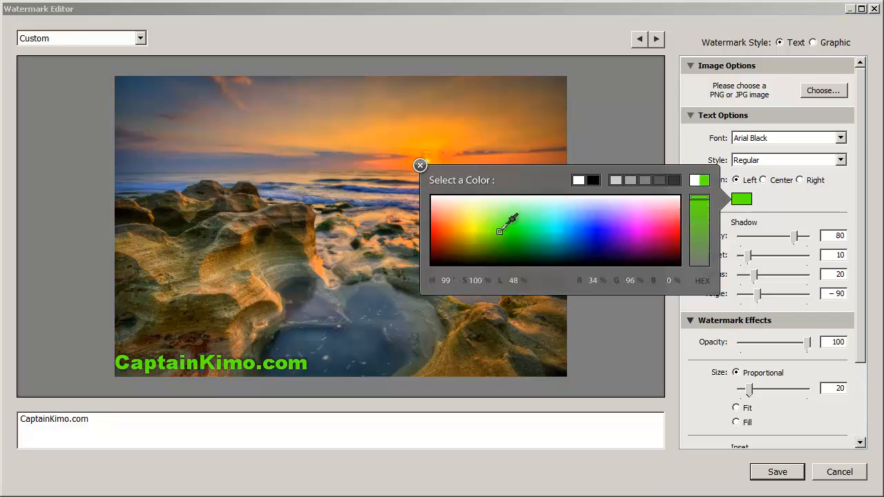
{"action": "left_click", "coordinate": [477, 221]}
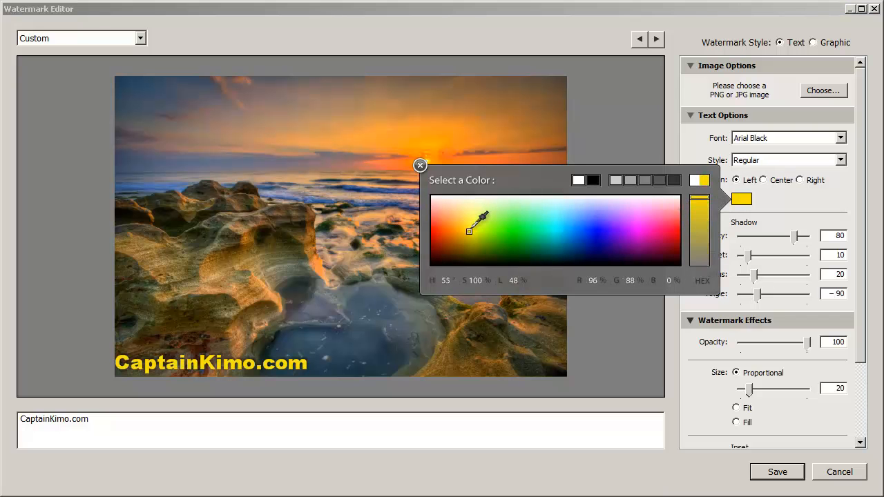
{"action": "left_click", "coordinate": [471, 230]}
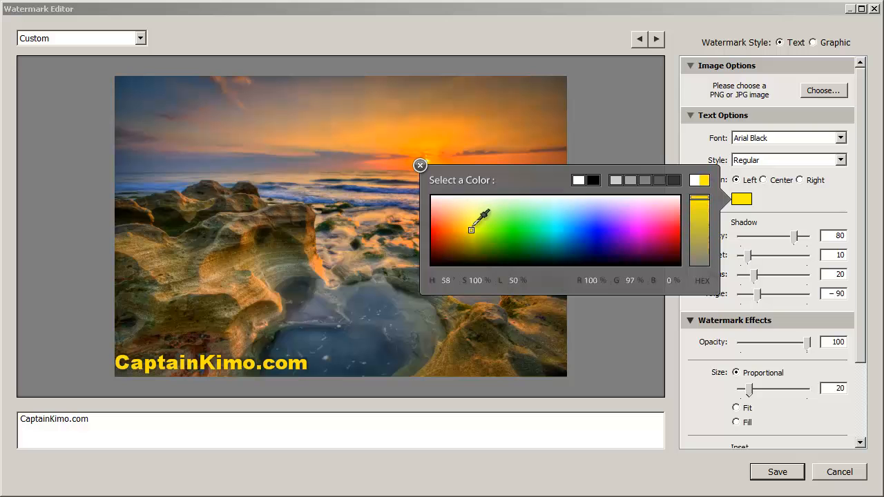
{"action": "left_click", "coordinate": [419, 166]}
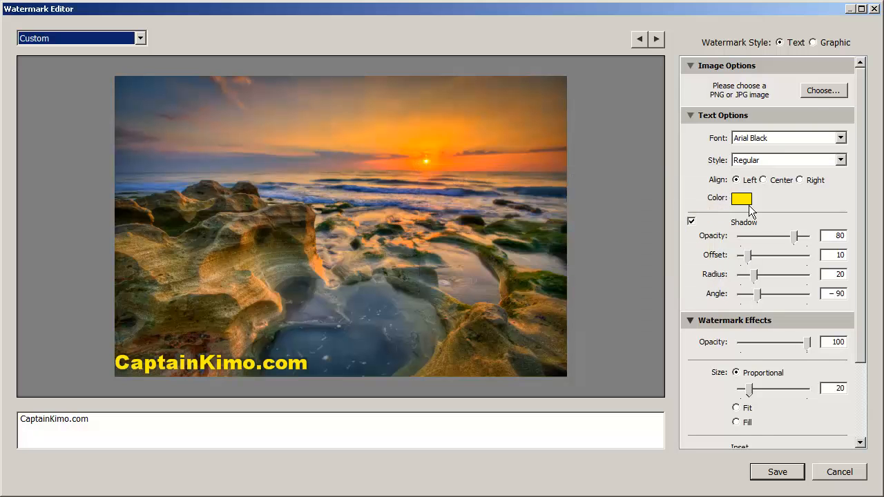
{"action": "mouse_move", "coordinate": [783, 211]}
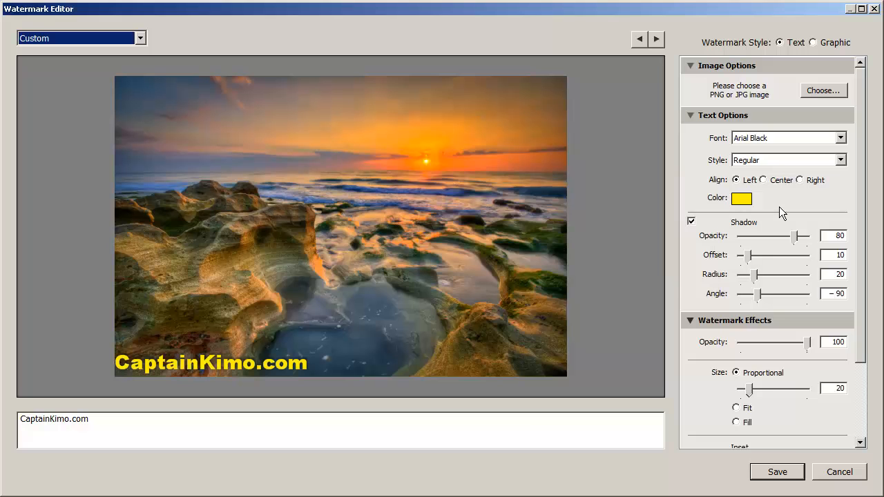
{"action": "mouse_move", "coordinate": [766, 216]}
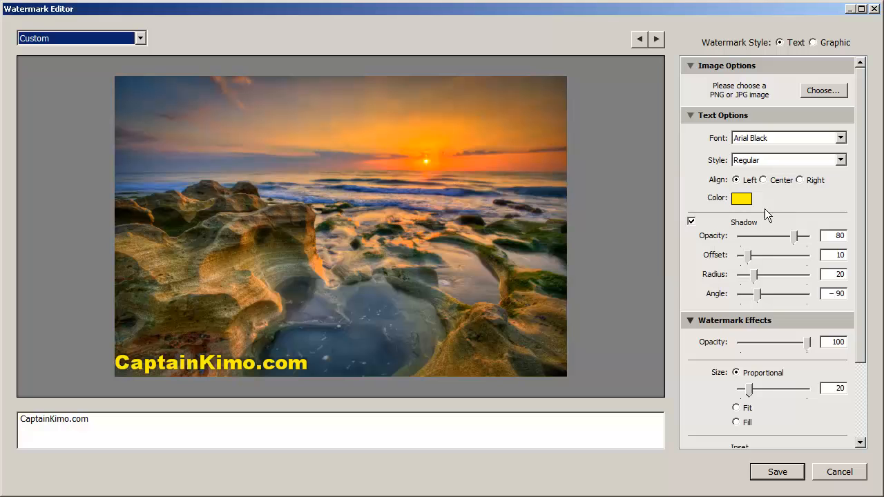
{"action": "mouse_move", "coordinate": [794, 212]}
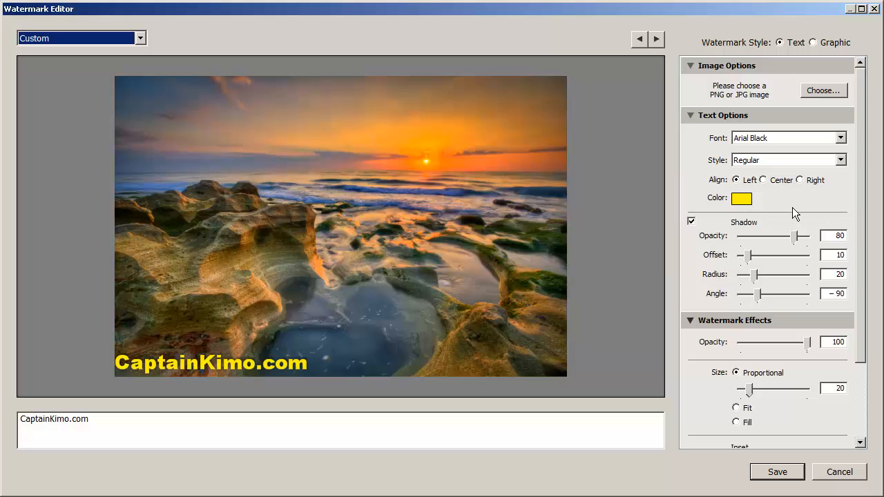
{"action": "mouse_move", "coordinate": [752, 234]}
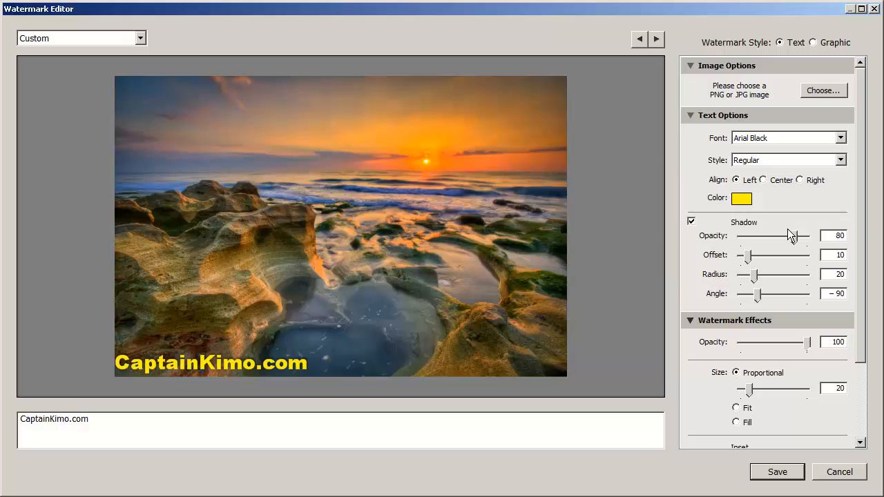
- Give the text shadow opacity 100, offset 5, angle -8 and radius 29
{"action": "left_click_drag", "start_coordinate": [791, 235], "coordinate": [808, 236]}
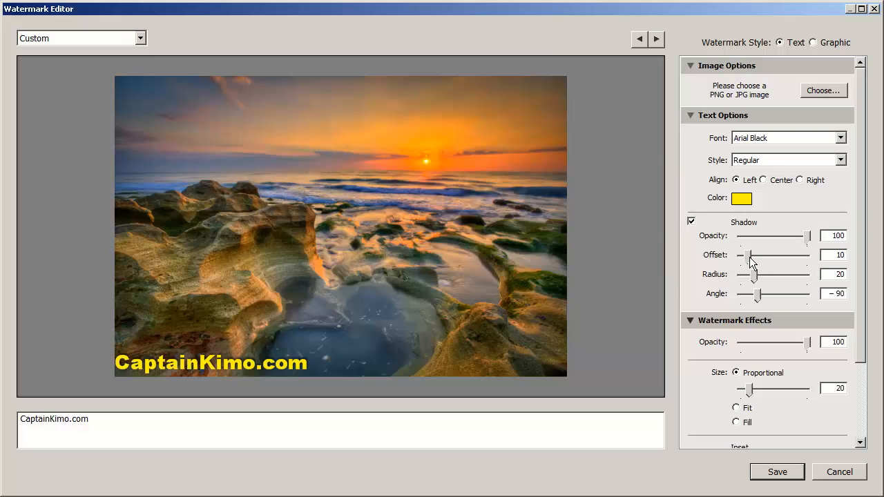
{"action": "left_click_drag", "start_coordinate": [760, 255], "coordinate": [744, 255]}
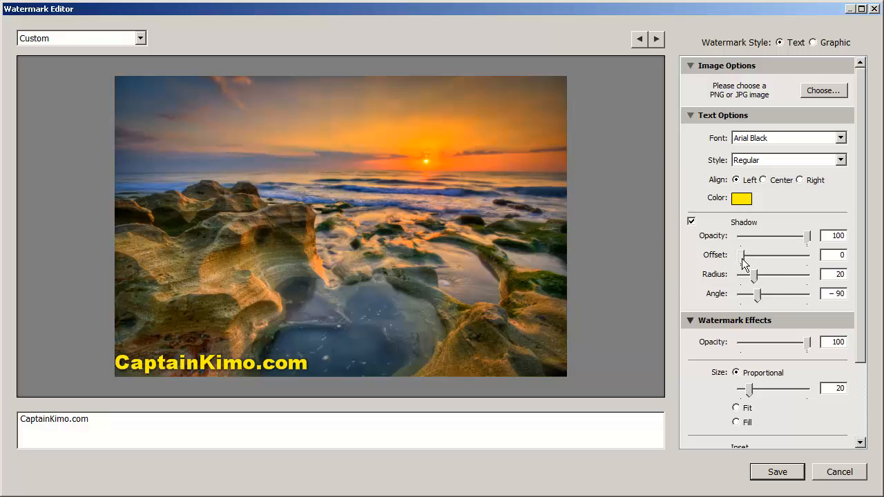
{"action": "left_click_drag", "start_coordinate": [756, 294], "coordinate": [793, 293]}
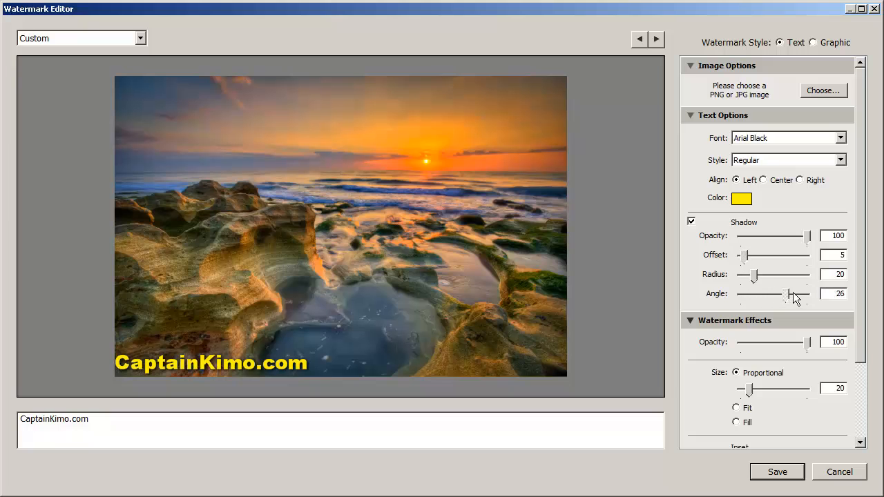
{"action": "left_click_drag", "start_coordinate": [797, 293], "coordinate": [756, 294]}
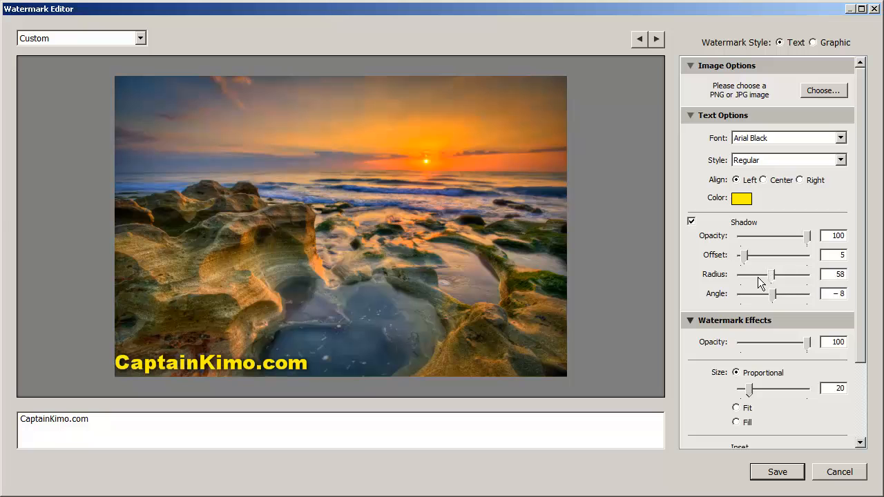
{"action": "left_click_drag", "start_coordinate": [775, 274], "coordinate": [761, 274]}
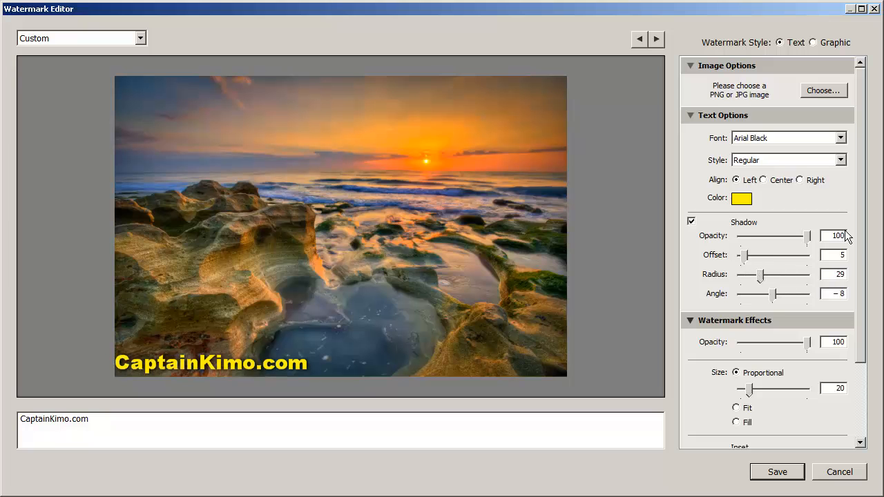
{"action": "scroll", "scroll_direction": "down", "scroll_amount": 3}
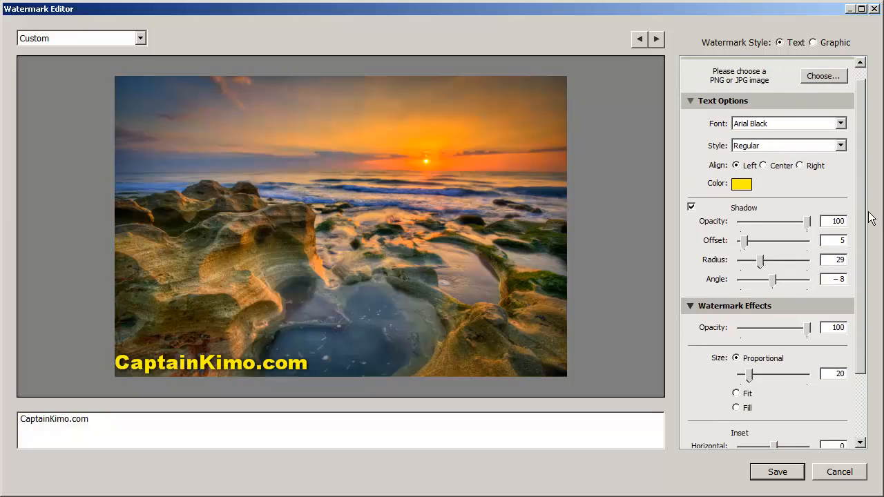
{"action": "scroll", "scroll_direction": "down", "scroll_amount": 3}
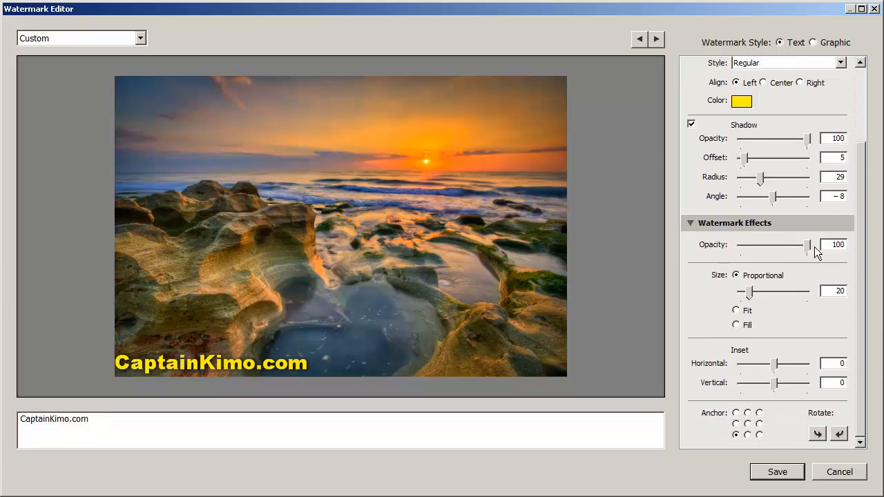
{"action": "left_click_drag", "start_coordinate": [808, 245], "coordinate": [742, 245]}
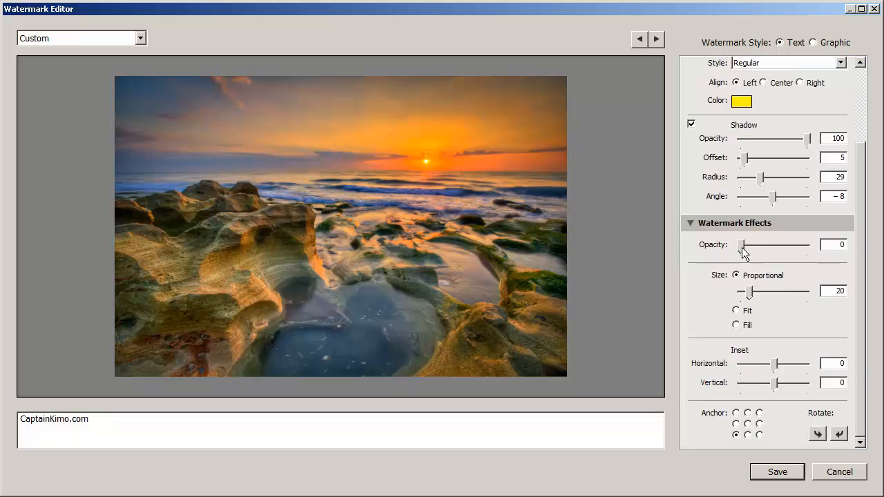
{"action": "left_click_drag", "start_coordinate": [743, 245], "coordinate": [770, 245]}
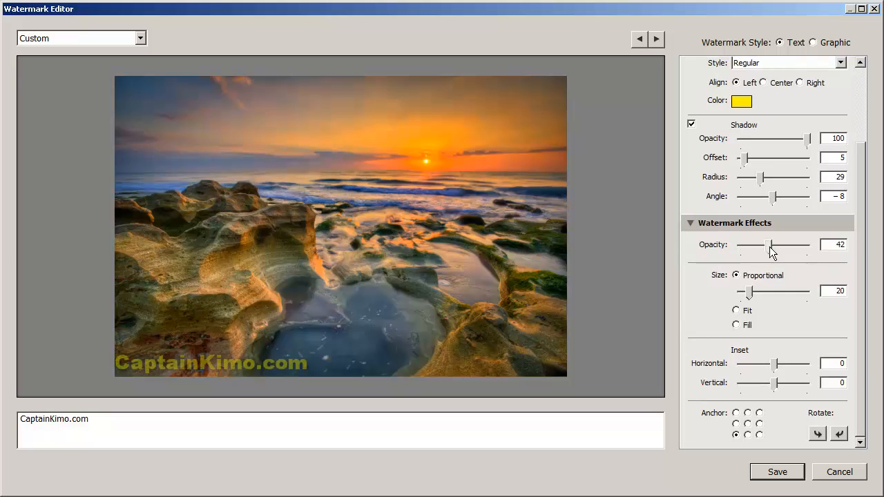
{"action": "left_click_drag", "start_coordinate": [771, 244], "coordinate": [792, 245]}
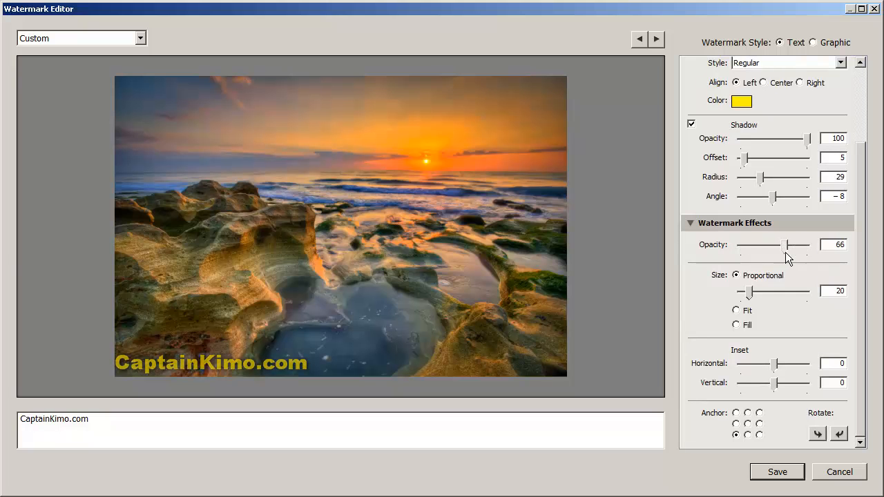
{"action": "left_click_drag", "start_coordinate": [793, 245], "coordinate": [806, 245]}
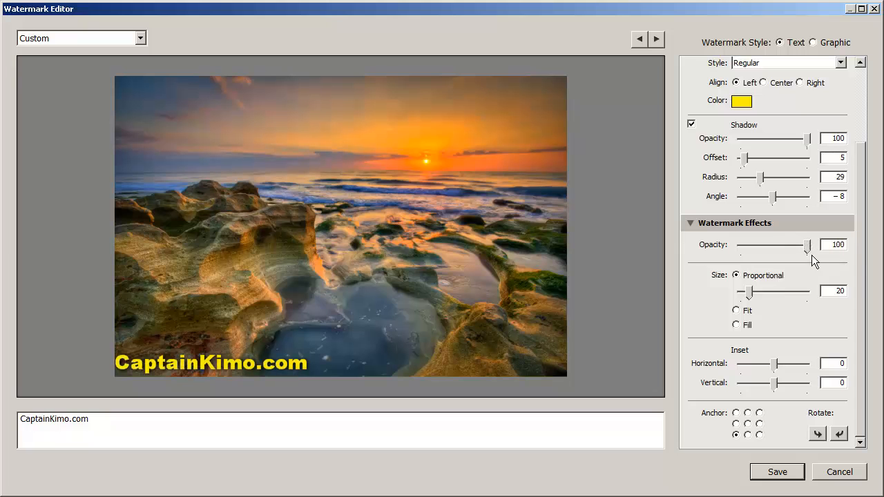
{"action": "mouse_move", "coordinate": [796, 285]}
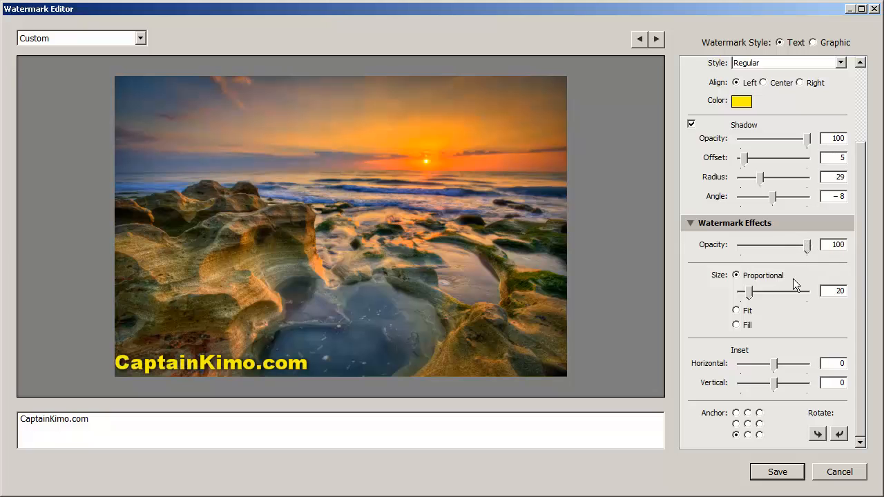
{"action": "mouse_move", "coordinate": [744, 281]}
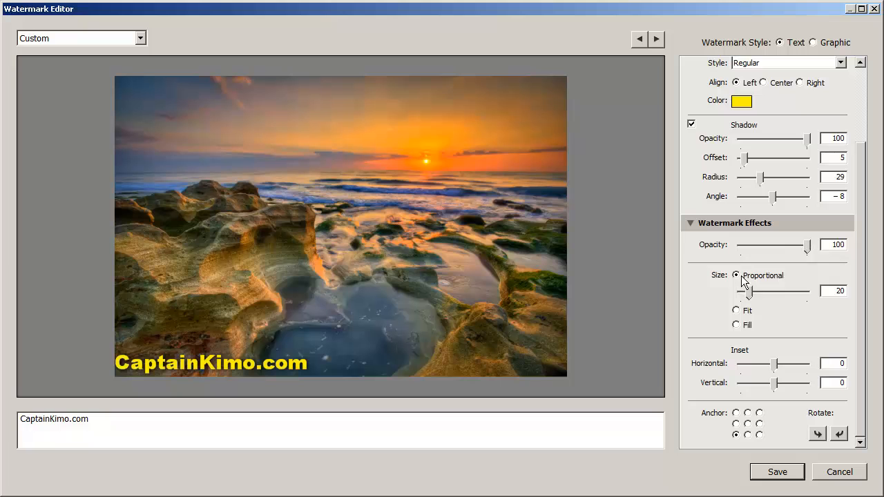
- Try Fill, Fit and proportional sizes 43 and 38, ending with the watermark sized to Fit
{"action": "left_click", "coordinate": [736, 310]}
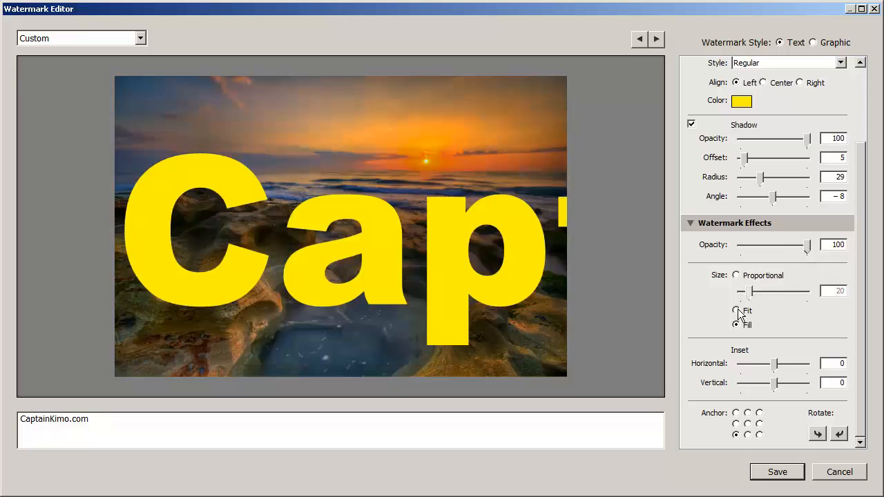
{"action": "left_click", "coordinate": [736, 311]}
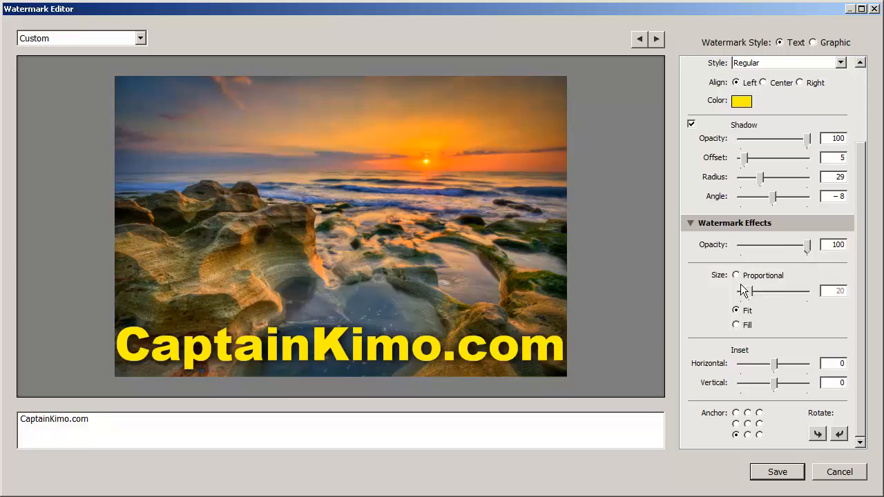
{"action": "left_click", "coordinate": [736, 275]}
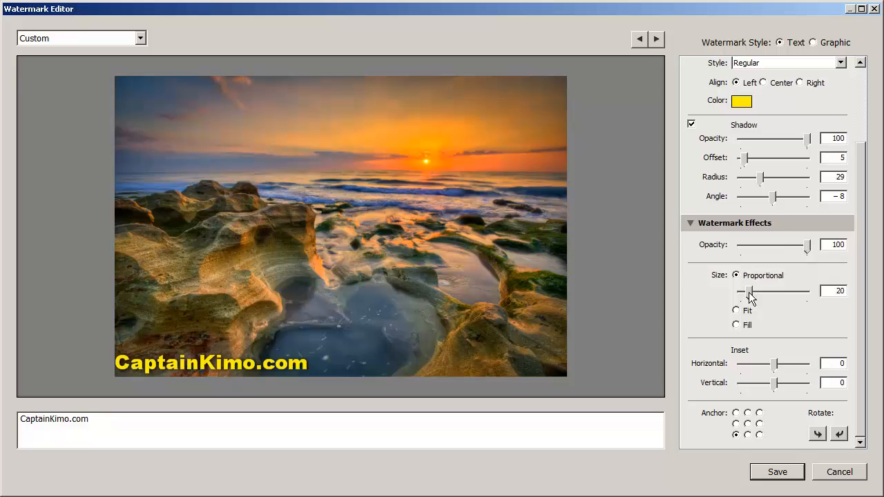
{"action": "left_click_drag", "start_coordinate": [749, 291], "coordinate": [760, 290]}
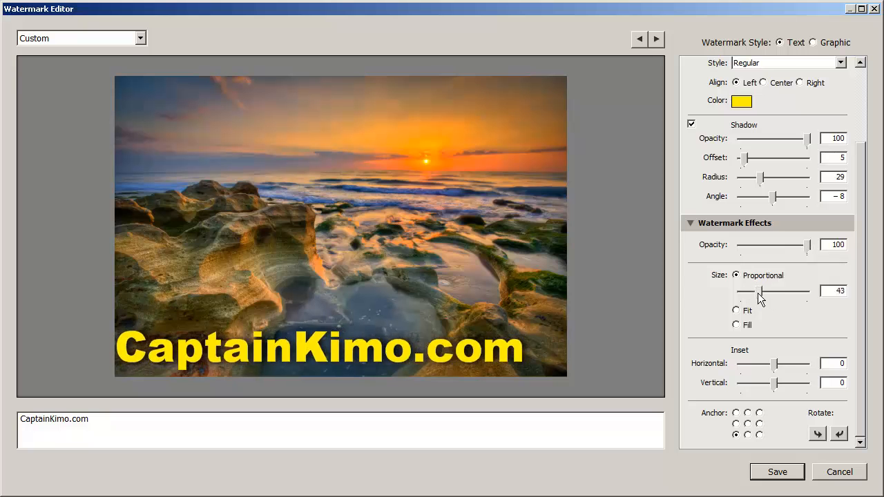
{"action": "left_click_drag", "start_coordinate": [763, 291], "coordinate": [756, 290]}
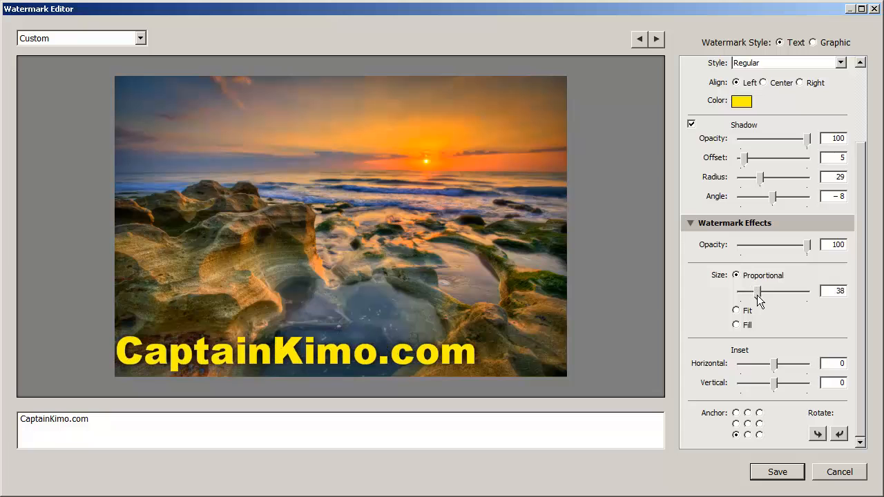
{"action": "left_click", "coordinate": [736, 310]}
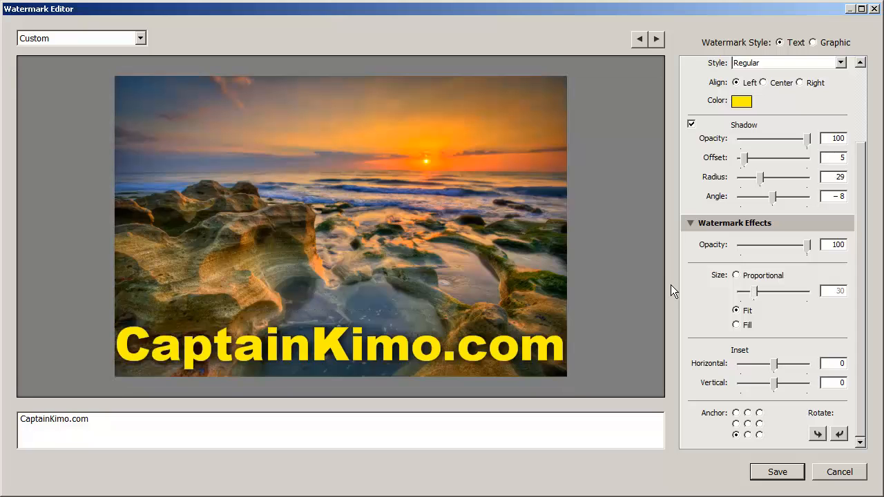
{"action": "mouse_move", "coordinate": [793, 290]}
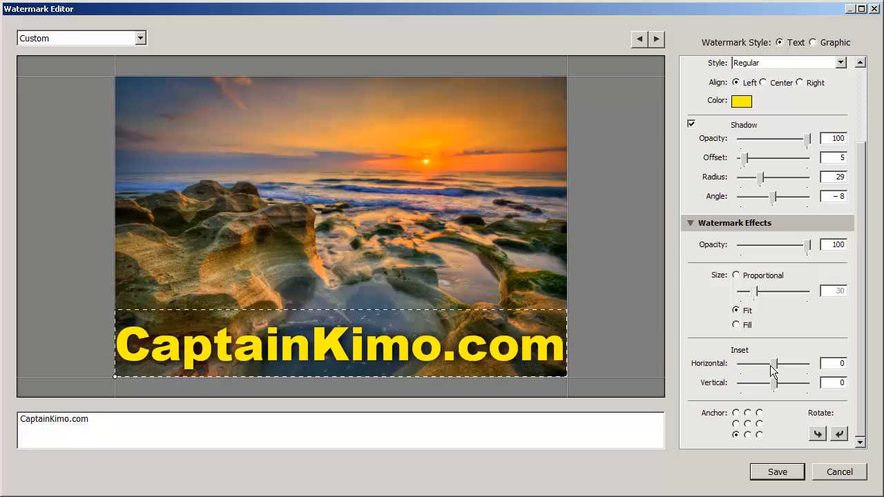
- Return the watermark to proportional sizing at 30
{"action": "left_click", "coordinate": [736, 275]}
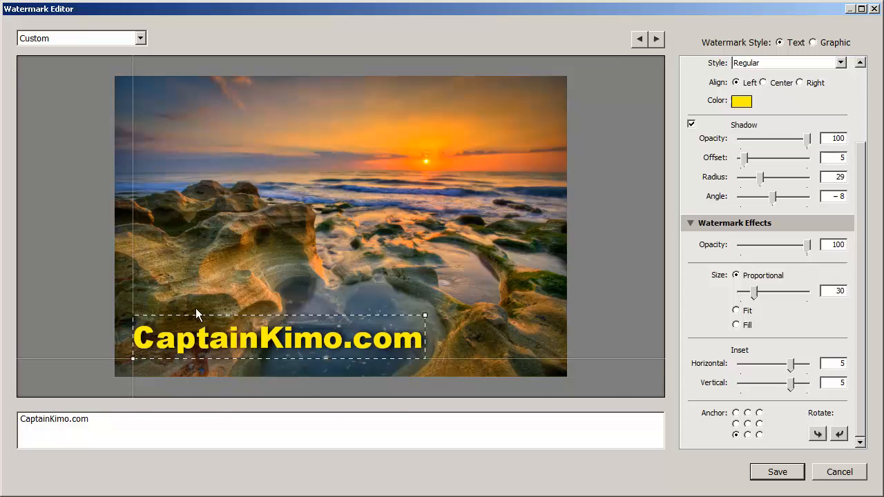
{"action": "mouse_move", "coordinate": [113, 335]}
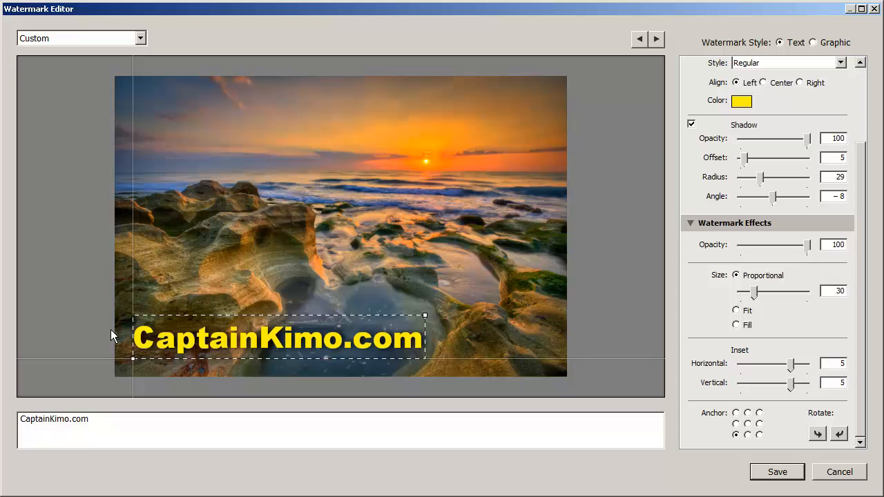
{"action": "mouse_move", "coordinate": [281, 355]}
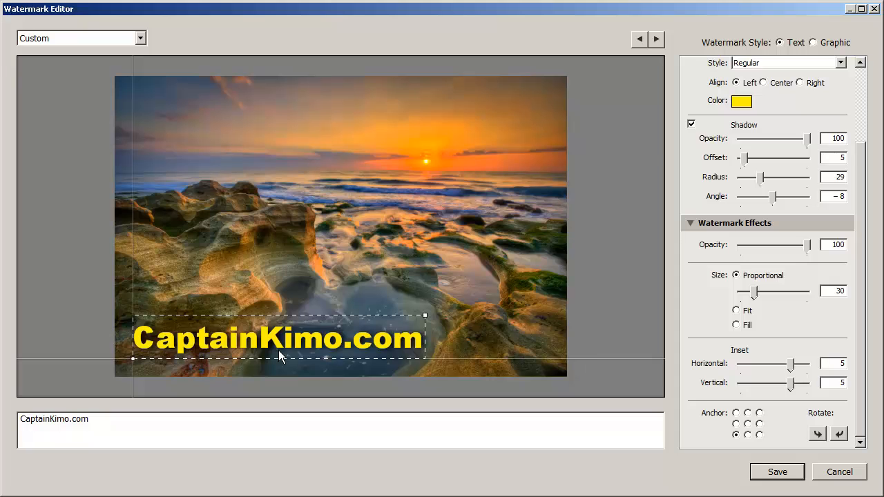
{"action": "mouse_move", "coordinate": [770, 359]}
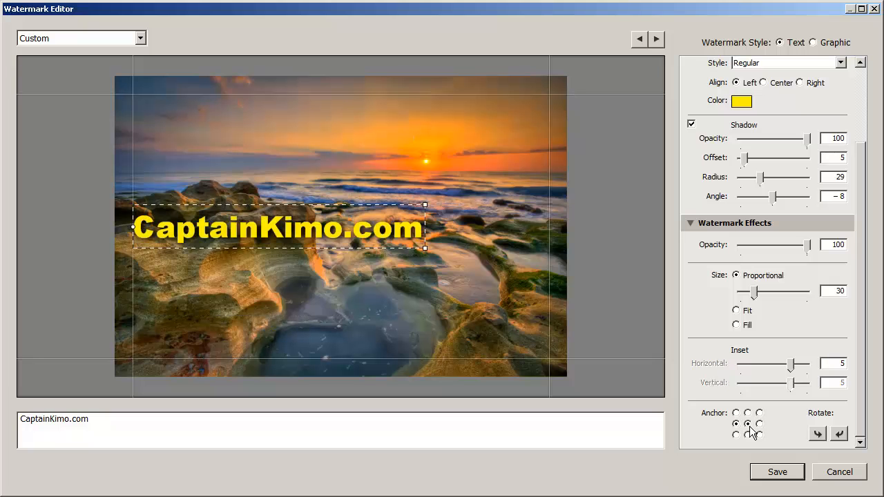
- Anchor the CaptainKimo.com watermark at the bottom-right corner with 5-by-5 inset
{"action": "left_click", "coordinate": [759, 434]}
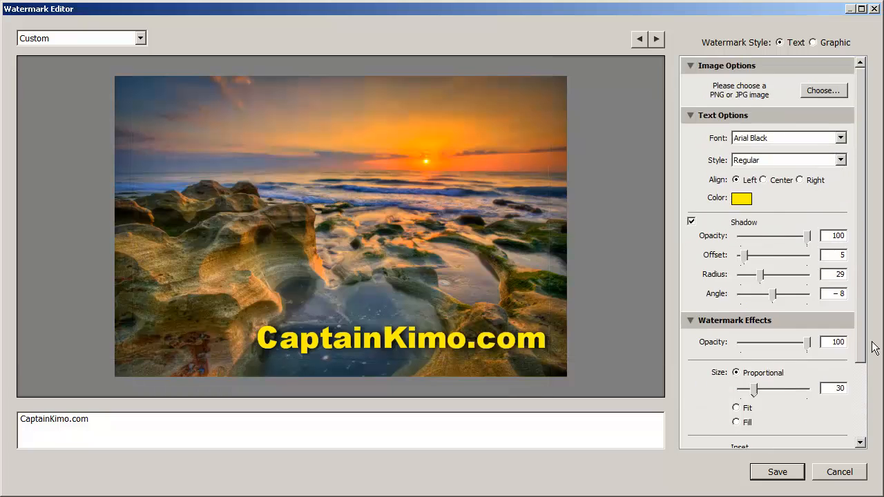
{"action": "scroll", "scroll_direction": "down", "scroll_amount": 3}
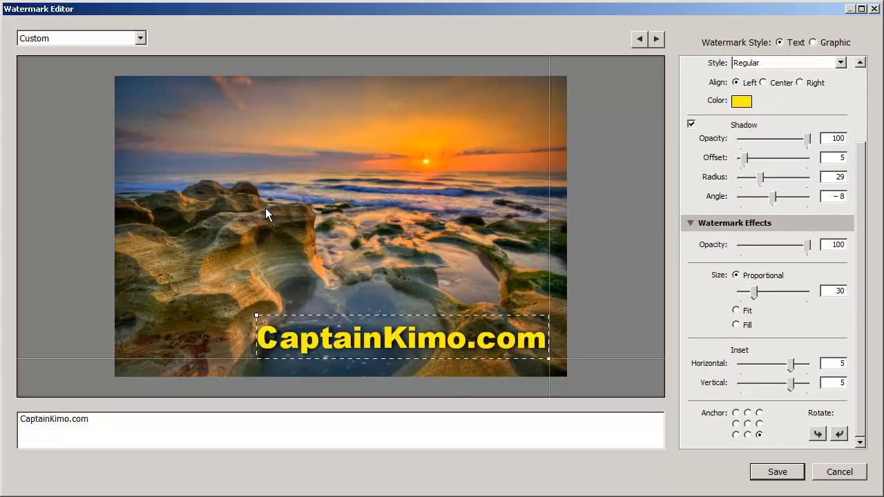
{"action": "mouse_move", "coordinate": [385, 356]}
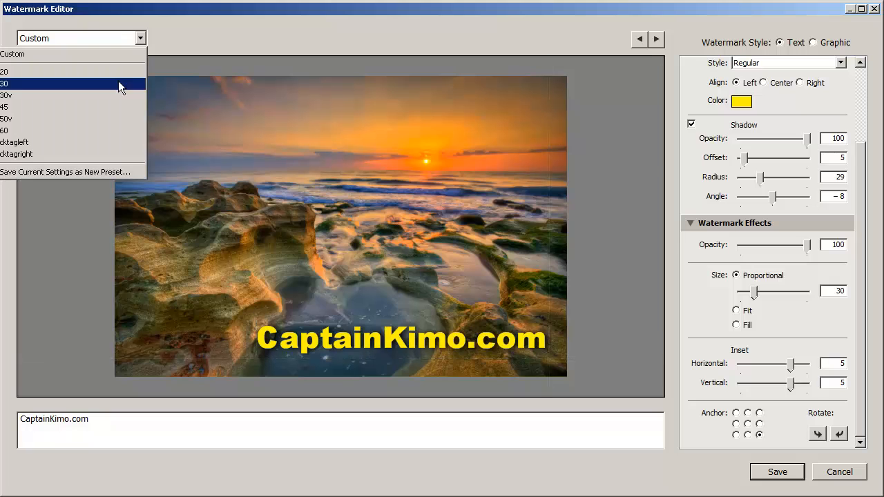
{"action": "mouse_move", "coordinate": [56, 172]}
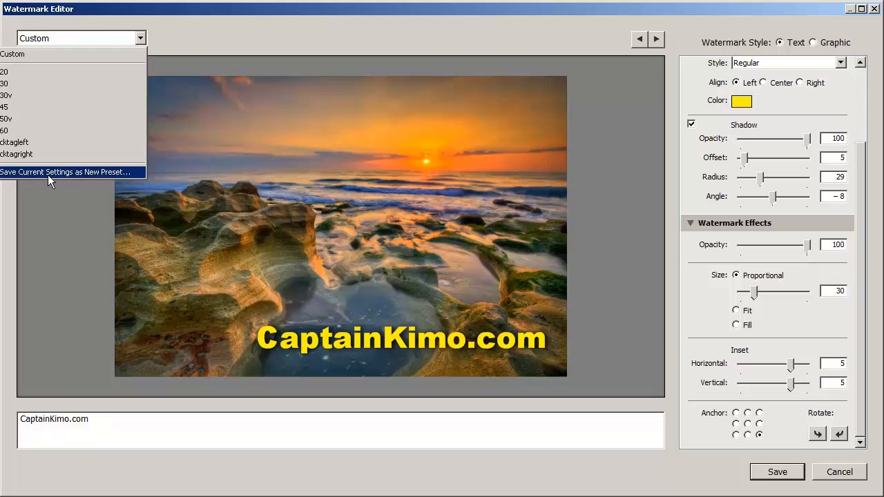
- Save the current text watermark settings as a new preset named video
{"action": "left_click", "coordinate": [66, 172]}
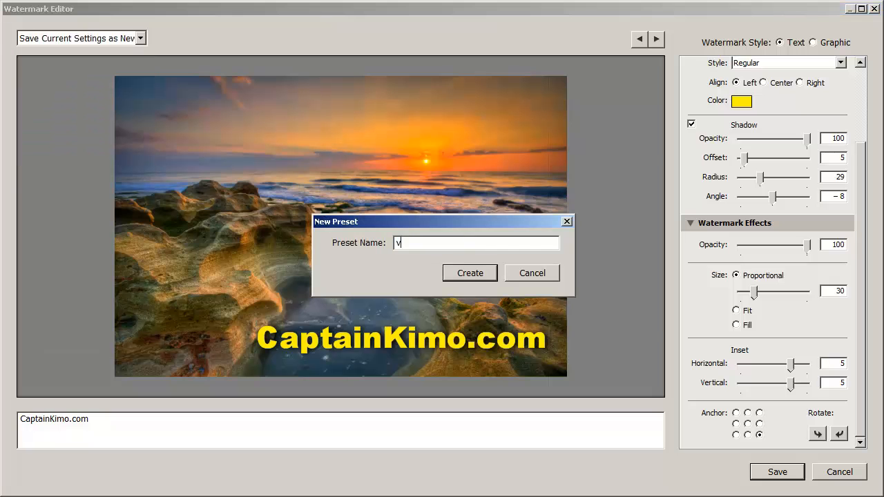
{"action": "type", "text": "ideo"}
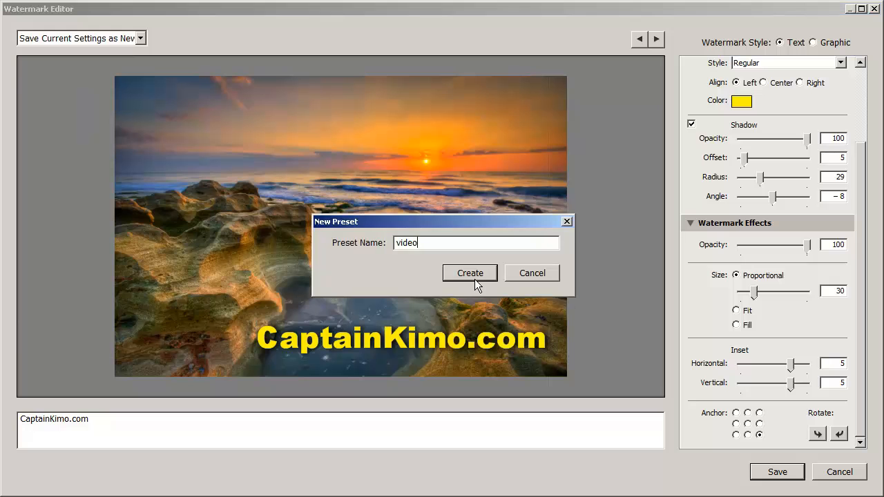
{"action": "left_click", "coordinate": [469, 273]}
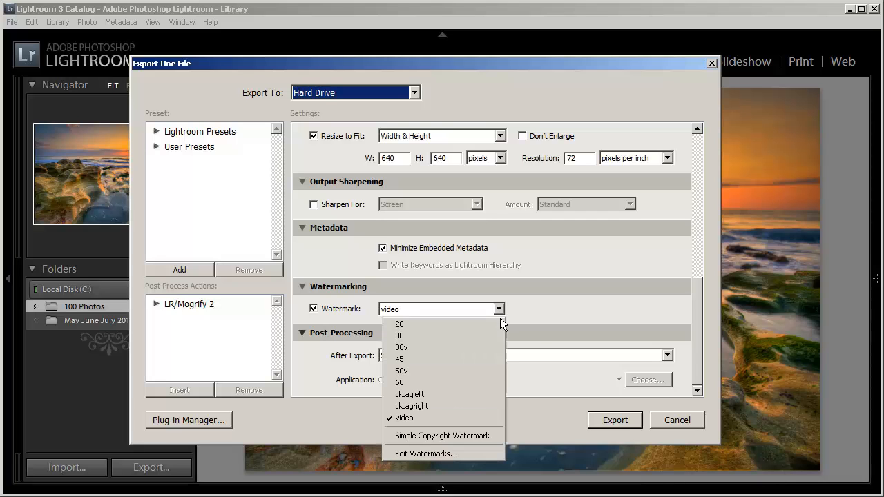
{"action": "mouse_move", "coordinate": [403, 418]}
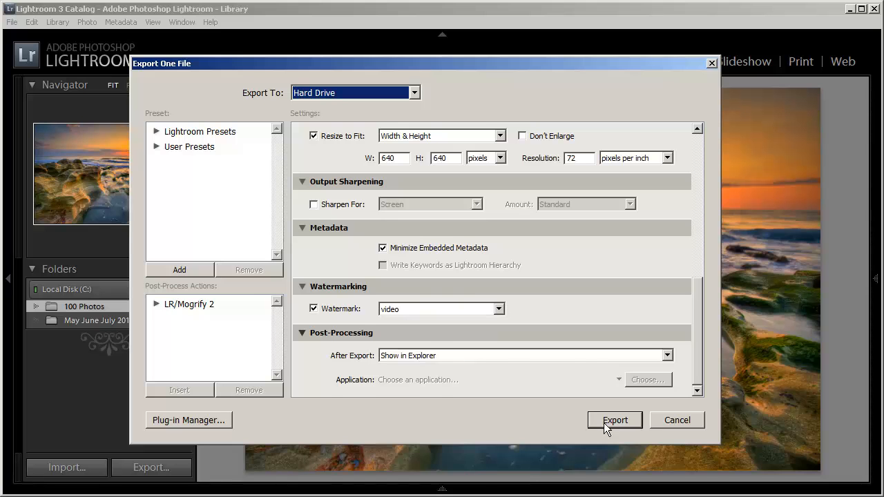
- Export the sunset photo as a 640×426 JPEG with the yellow CaptainKimo.com watermark
{"action": "left_click", "coordinate": [614, 420]}
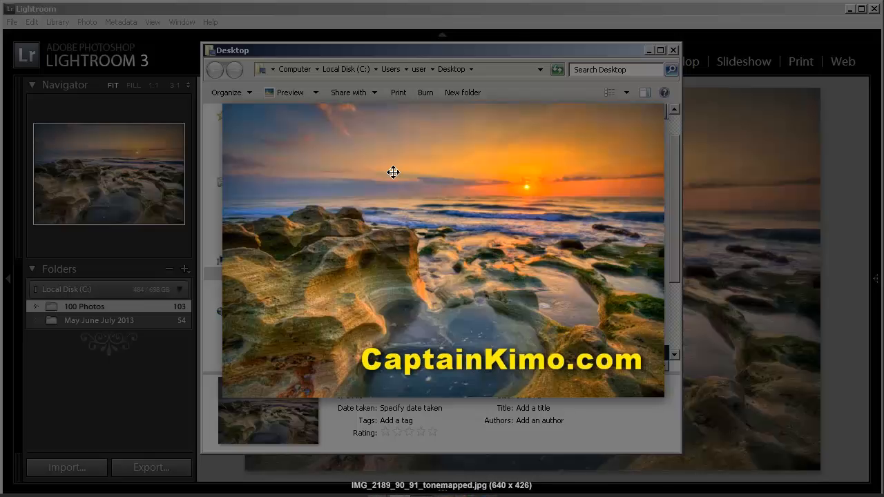
{"action": "mouse_move", "coordinate": [529, 360]}
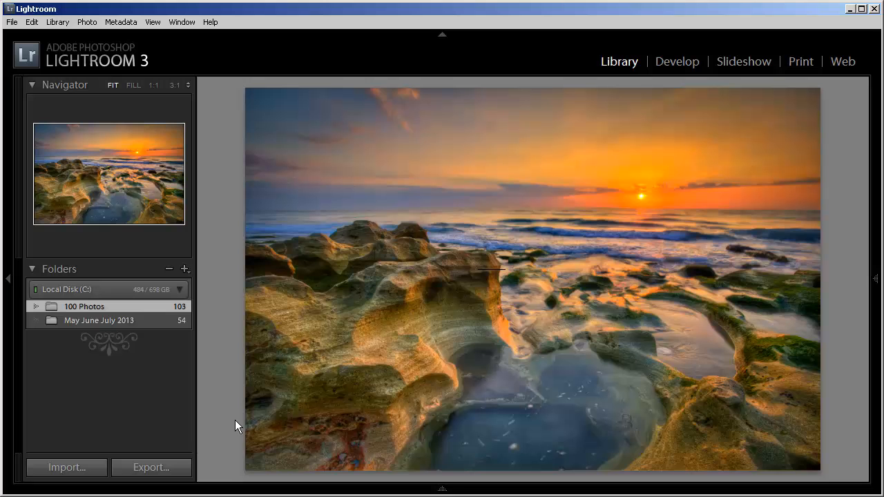
- Reopen the Watermark Editor on the saved video preset from the export's Watermark dropdown
{"action": "left_click", "coordinate": [151, 467]}
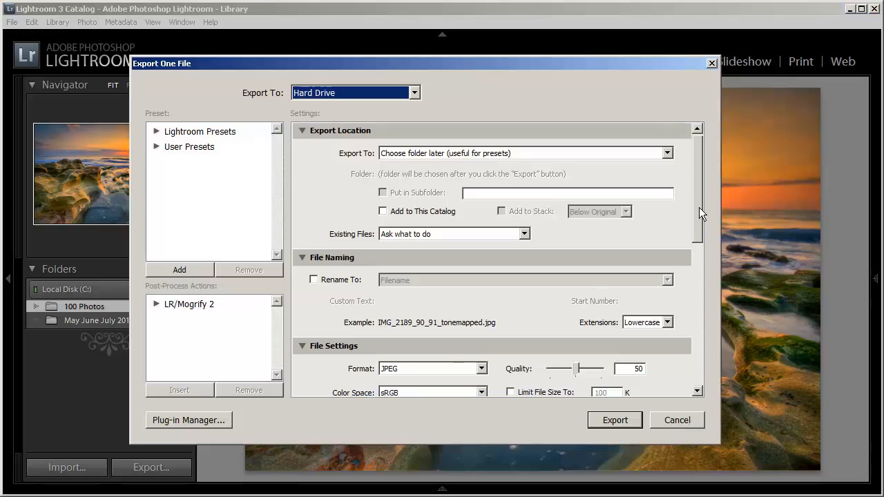
{"action": "left_click", "coordinate": [499, 308]}
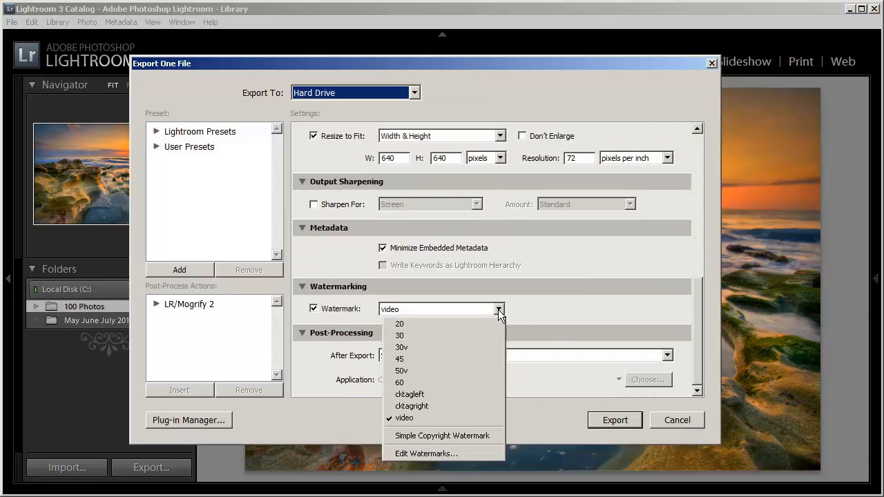
{"action": "left_click", "coordinate": [425, 453]}
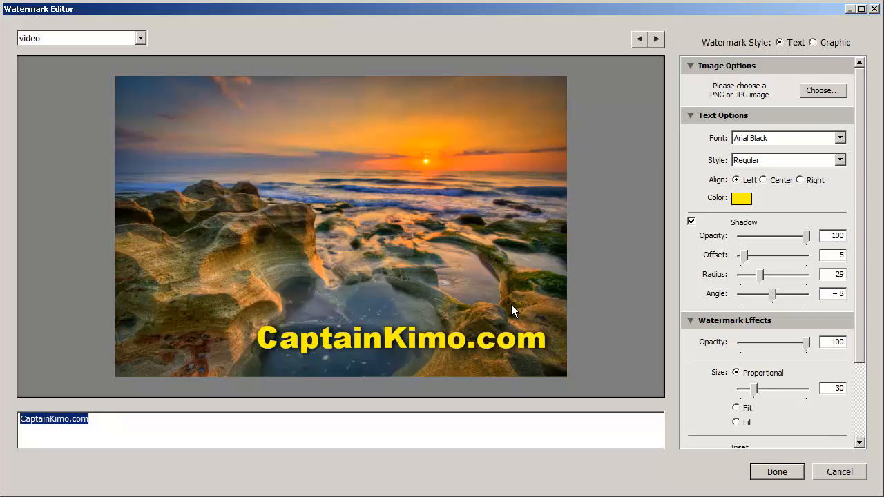
{"action": "mouse_move", "coordinate": [654, 145]}
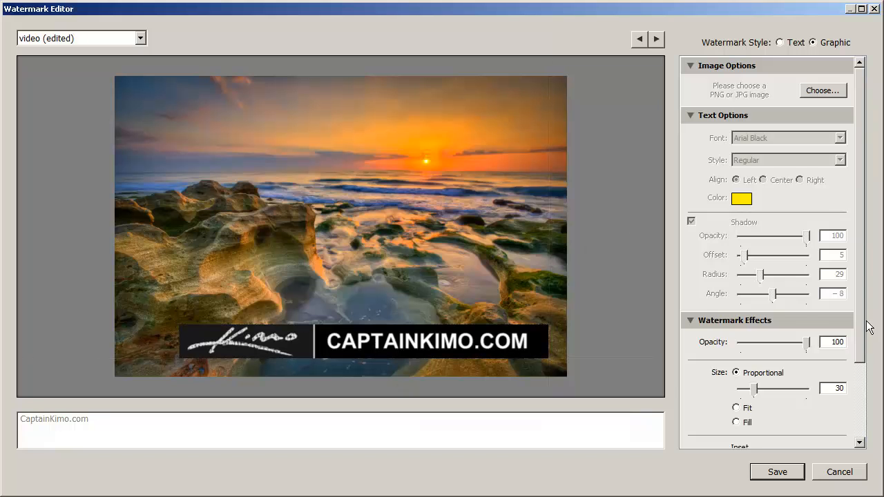
- Scale the Kimo signature graphic to proportional size 20 and anchor it bottom-center
{"action": "scroll", "scroll_direction": "down", "scroll_amount": 3}
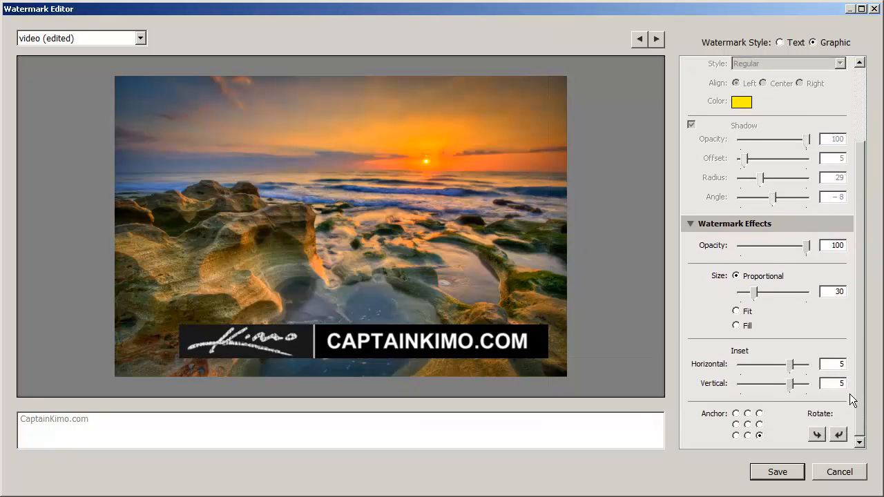
{"action": "left_click_drag", "start_coordinate": [761, 292], "coordinate": [751, 291]}
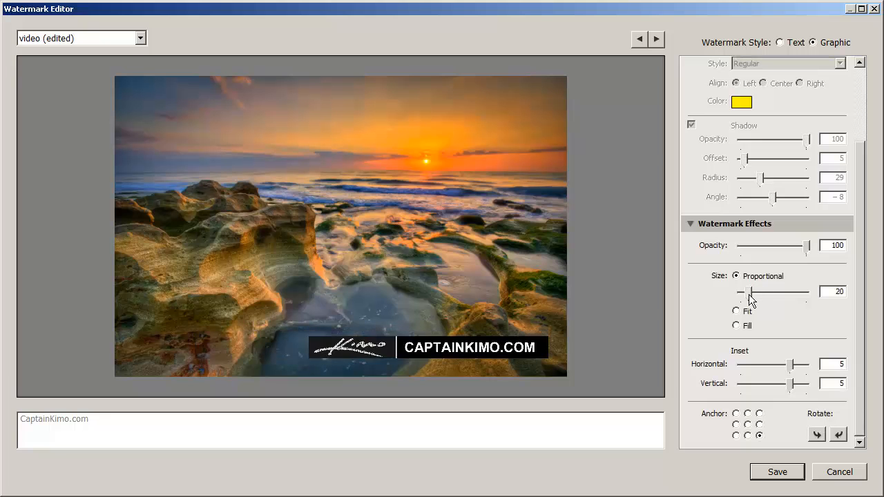
{"action": "left_click_drag", "start_coordinate": [751, 291], "coordinate": [744, 291]}
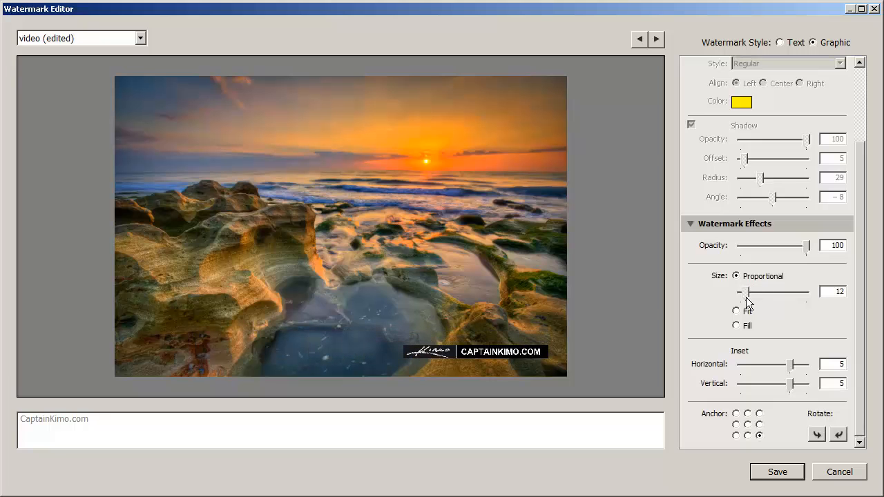
{"action": "left_click_drag", "start_coordinate": [745, 291], "coordinate": [756, 291]}
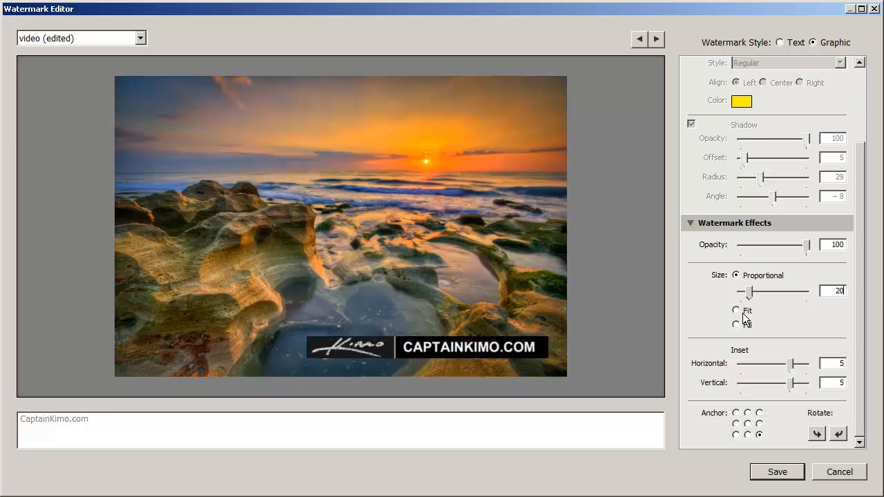
{"action": "left_click", "coordinate": [736, 323]}
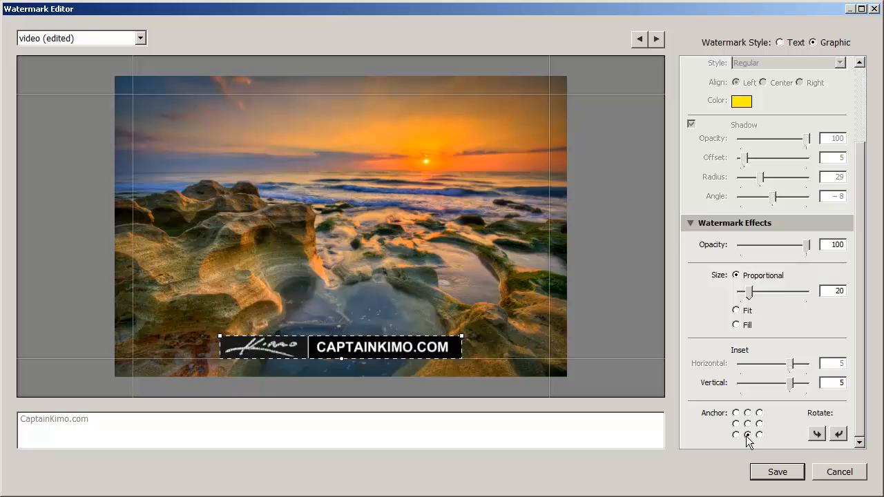
- Compare left-middle and bottom-right anchors for the signature graphic, finishing centered
{"action": "left_click", "coordinate": [736, 425]}
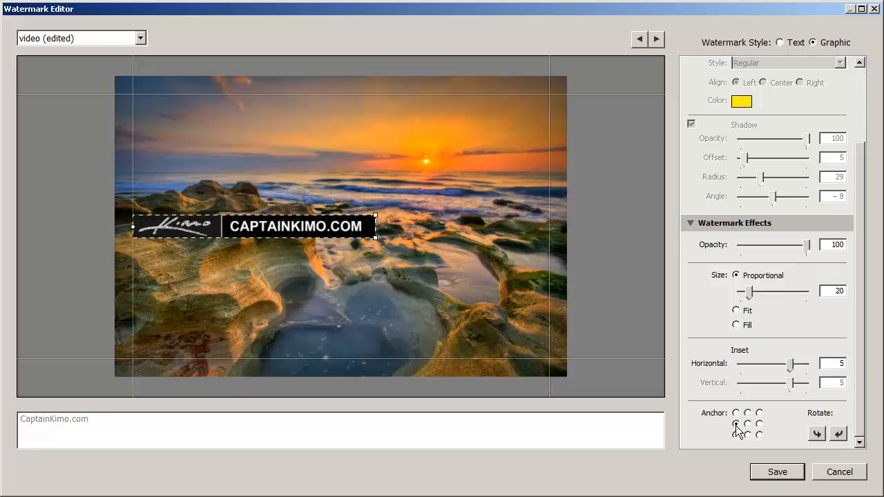
{"action": "left_click", "coordinate": [735, 413]}
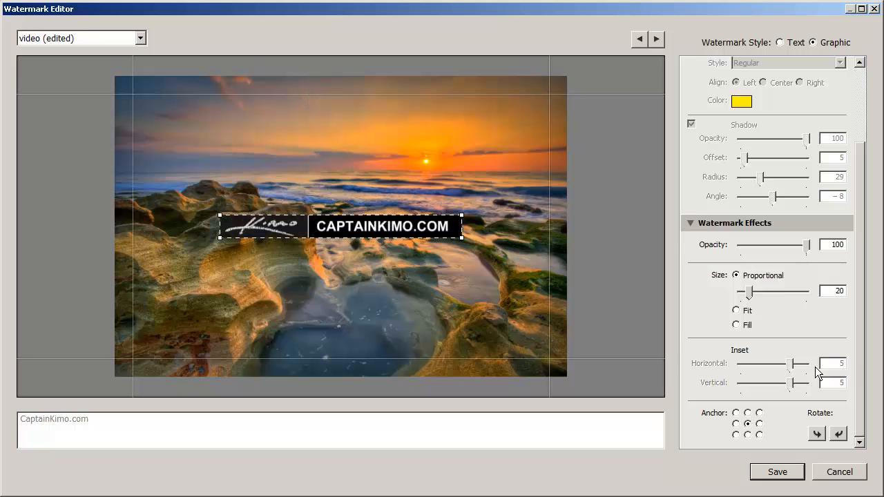
{"action": "mouse_move", "coordinate": [797, 373]}
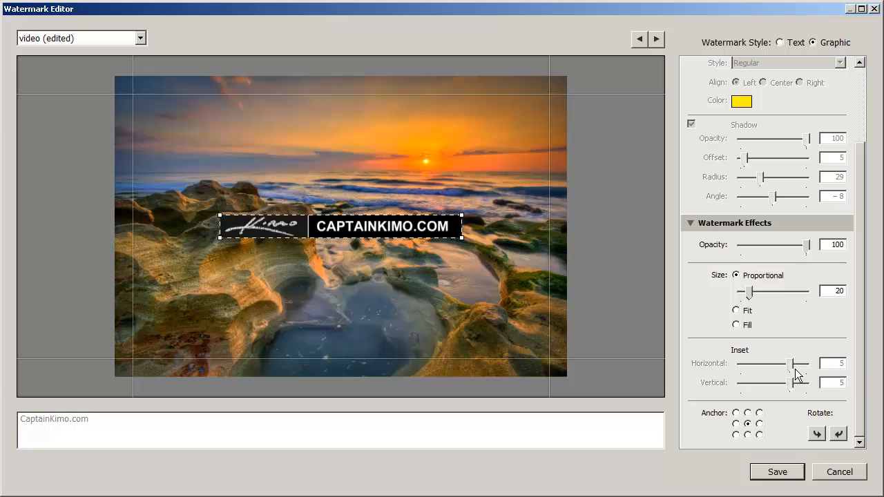
{"action": "mouse_move", "coordinate": [861, 388]}
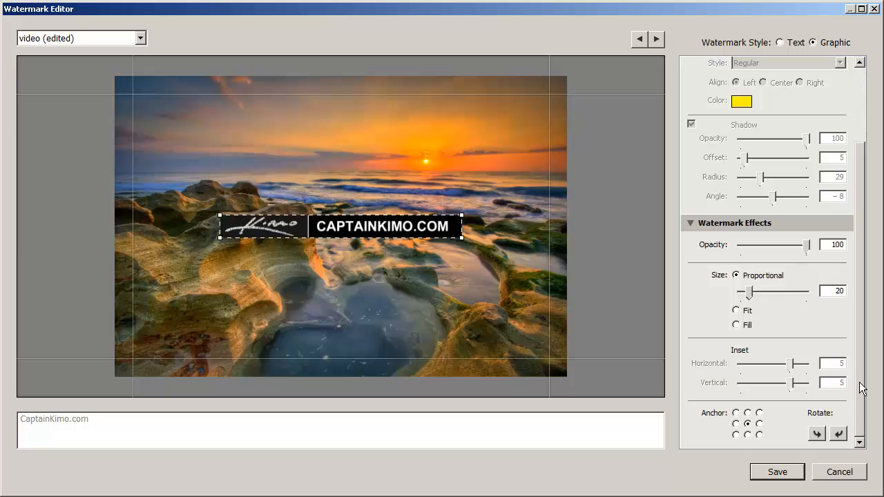
{"action": "left_click", "coordinate": [759, 434]}
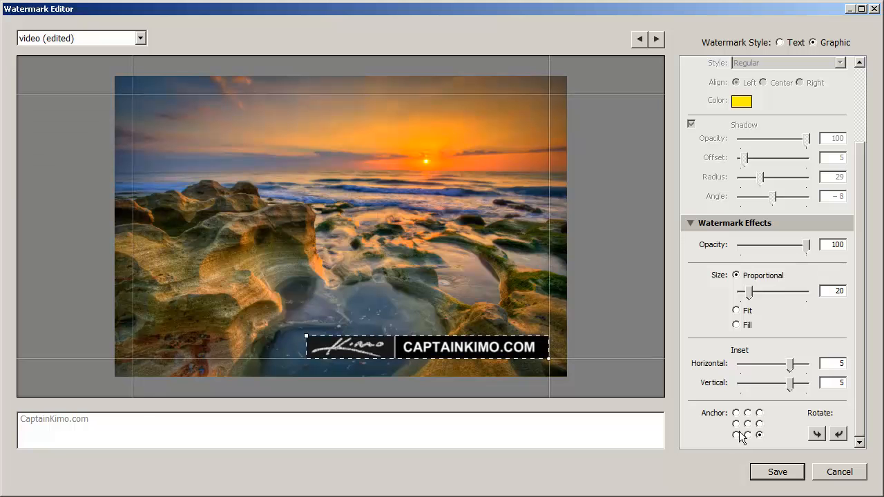
{"action": "left_click", "coordinate": [735, 412]}
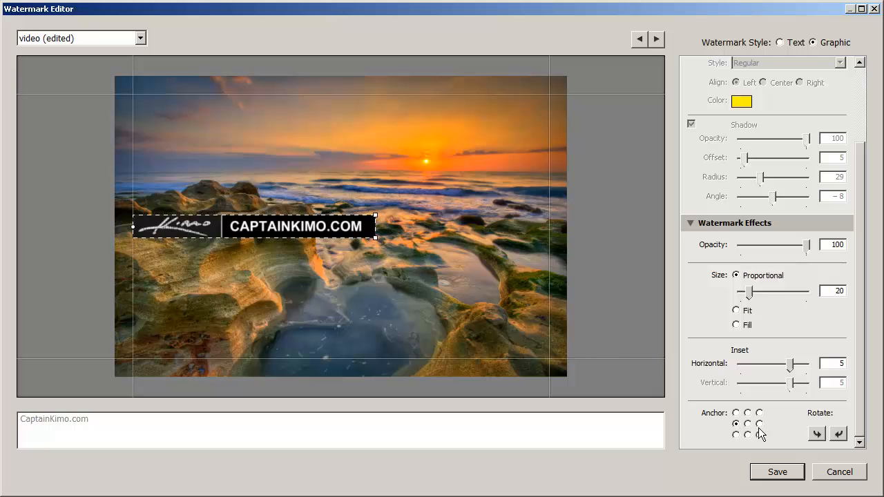
{"action": "left_click", "coordinate": [759, 434]}
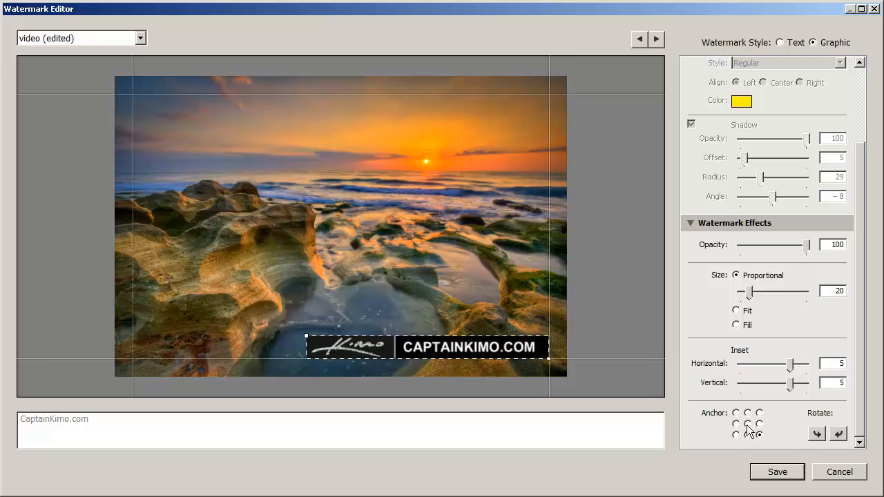
{"action": "left_click", "coordinate": [747, 424]}
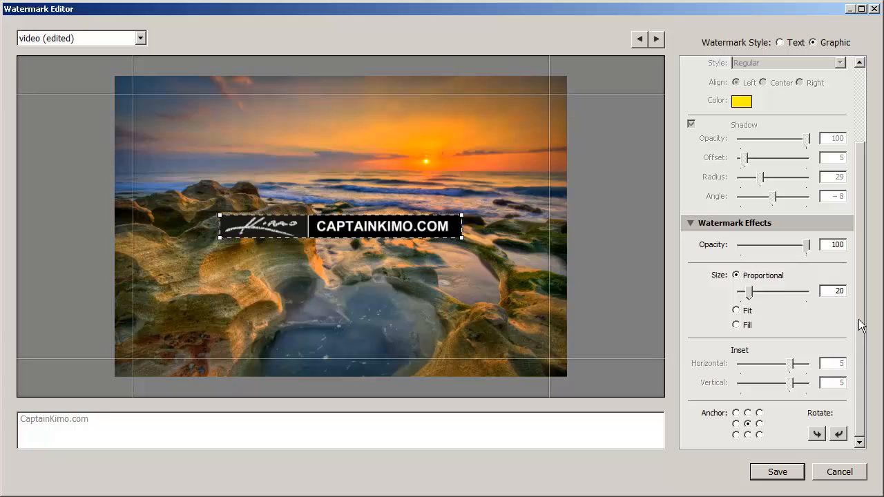
{"action": "mouse_move", "coordinate": [565, 259]}
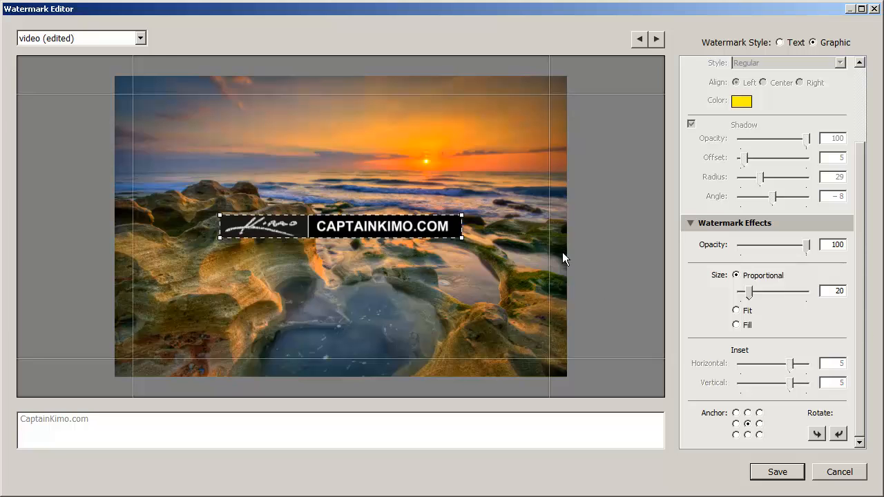
- Save the centered Kimo graphic watermark as a new preset named graphic
{"action": "left_click", "coordinate": [141, 38]}
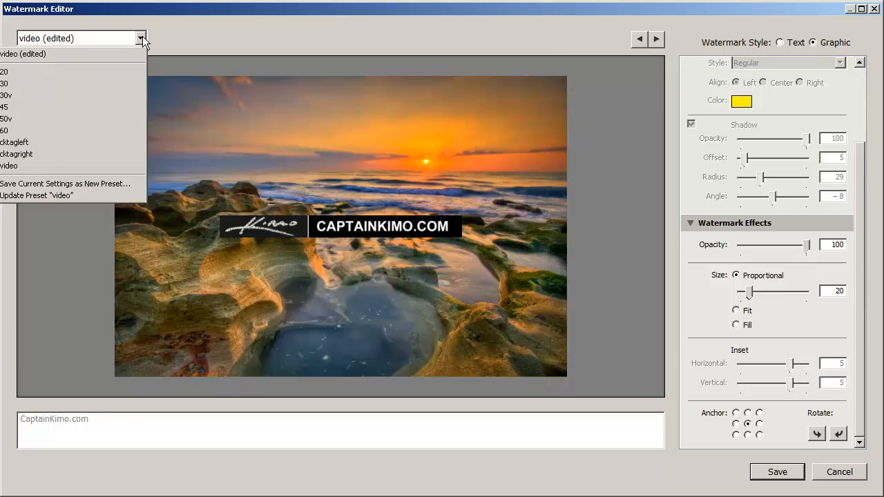
{"action": "mouse_move", "coordinate": [66, 183]}
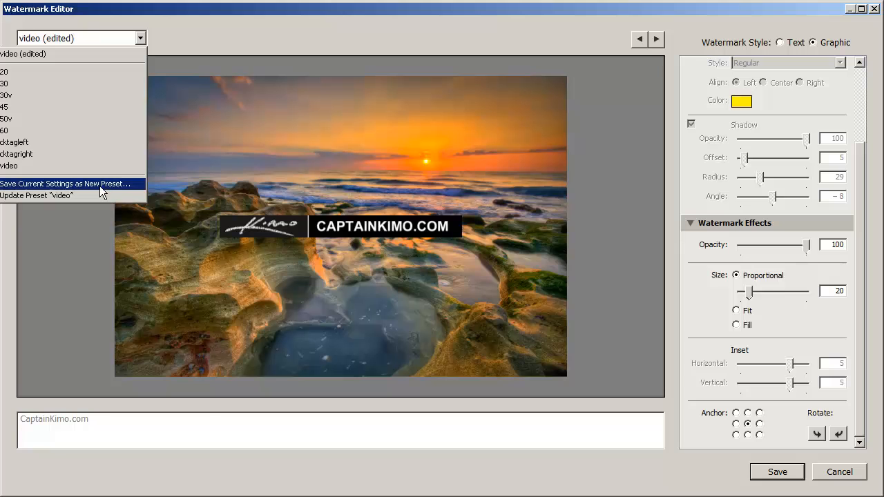
{"action": "left_click", "coordinate": [65, 184]}
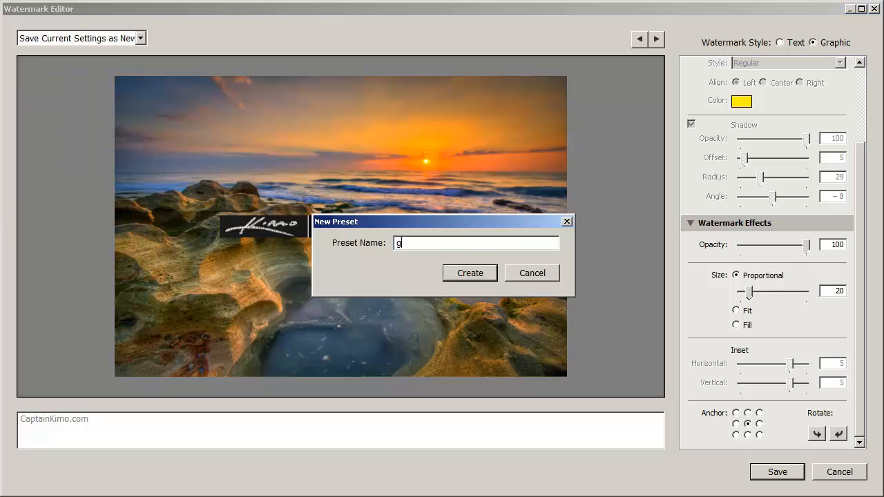
{"action": "type", "text": "raphic"}
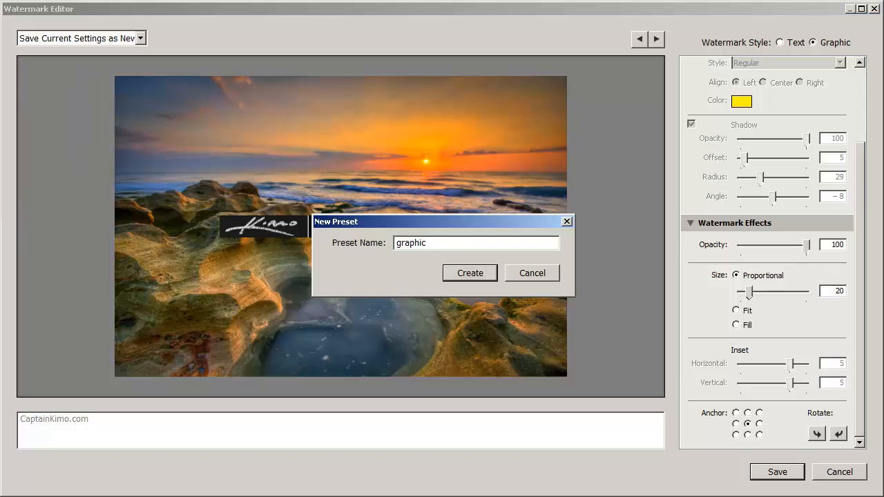
{"action": "left_click", "coordinate": [469, 273]}
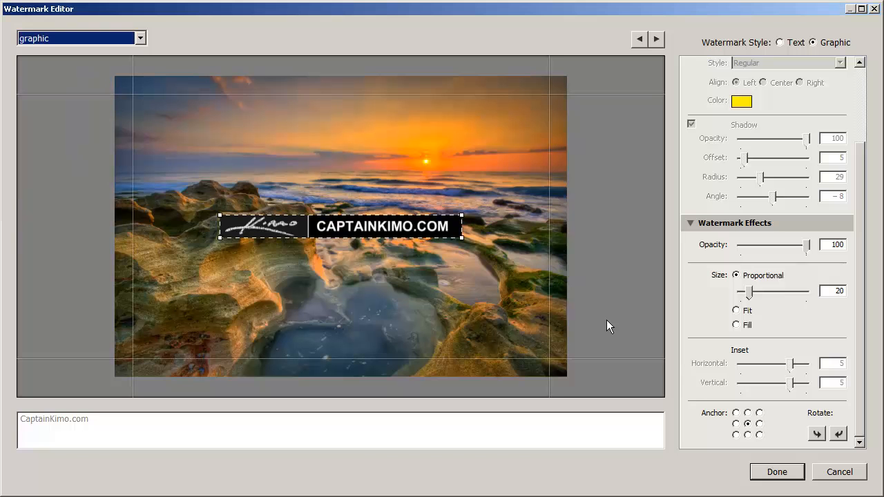
- Finish editing and export the photo with the graphic watermark
{"action": "left_click", "coordinate": [776, 472]}
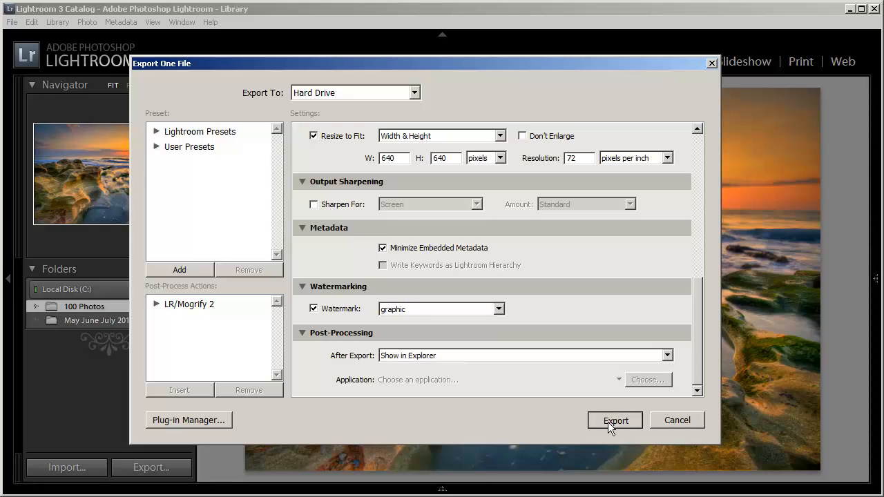
{"action": "left_click", "coordinate": [614, 421]}
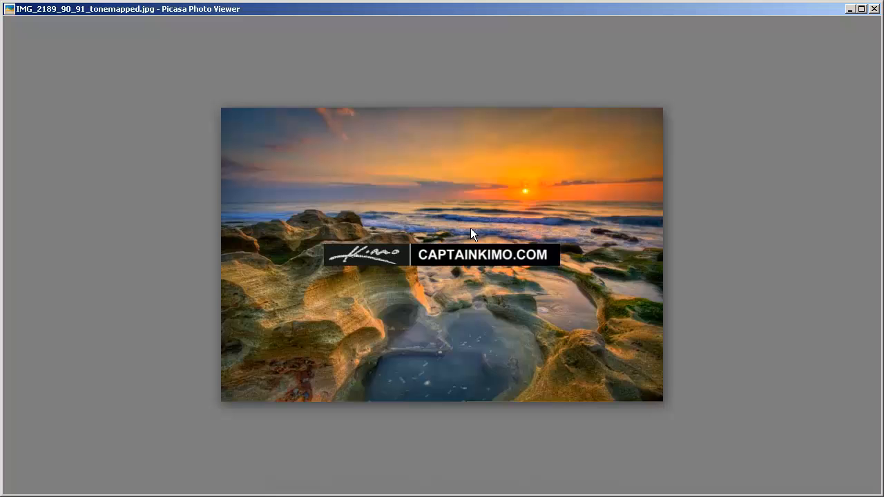
{"action": "mouse_move", "coordinate": [478, 269]}
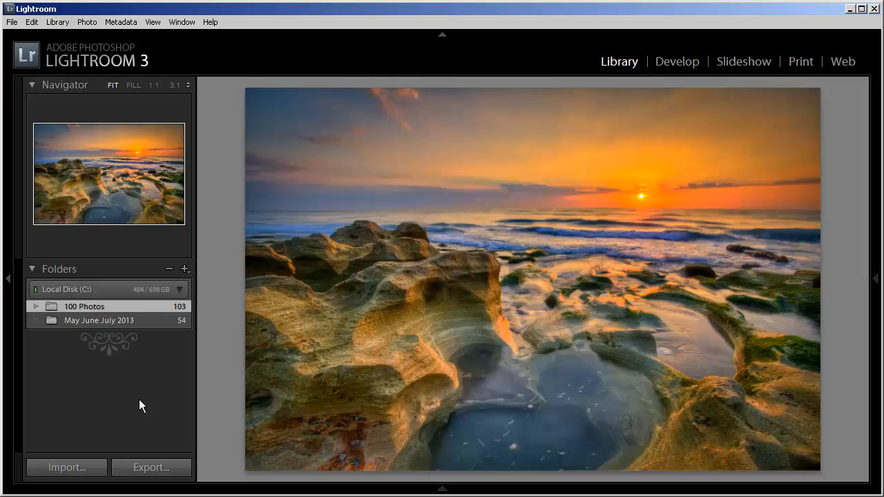
- Load the 1200 user export preset and review its Watermarking and Mogrify watermark-dark.psd 20% settings
{"action": "left_click", "coordinate": [151, 468]}
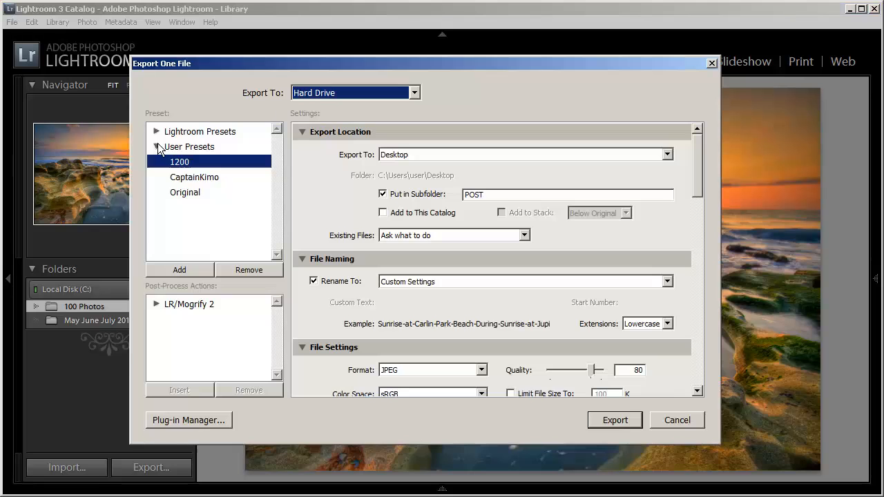
{"action": "left_click", "coordinate": [188, 146]}
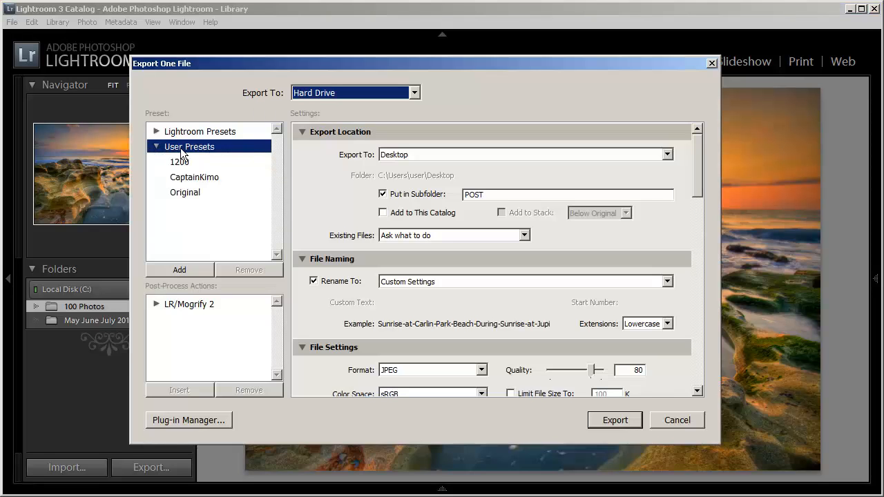
{"action": "mouse_move", "coordinate": [181, 170]}
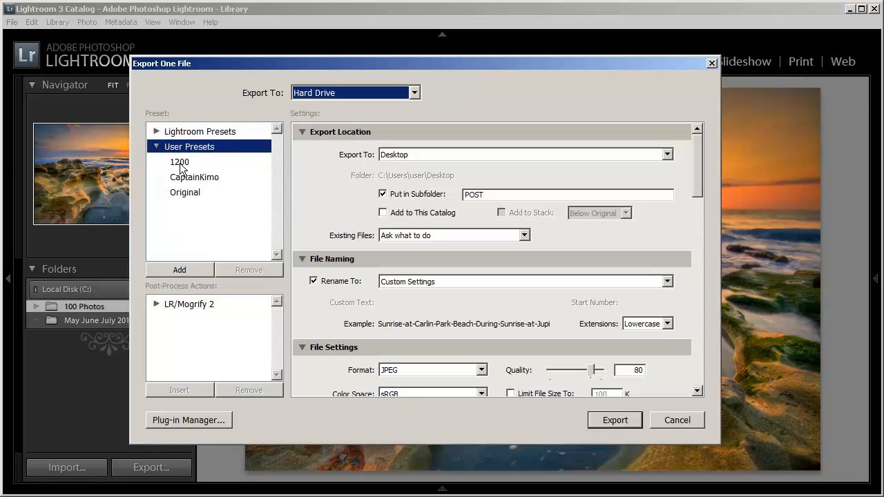
{"action": "left_click", "coordinate": [179, 162]}
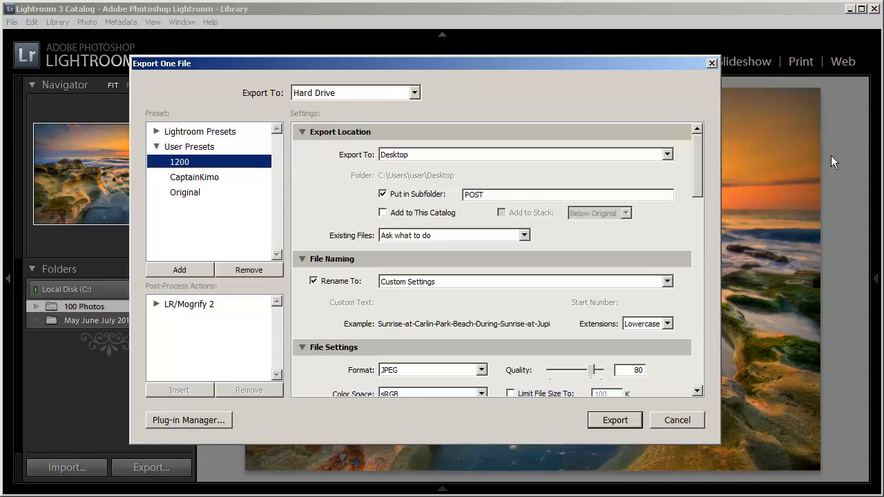
{"action": "mouse_move", "coordinate": [185, 313]}
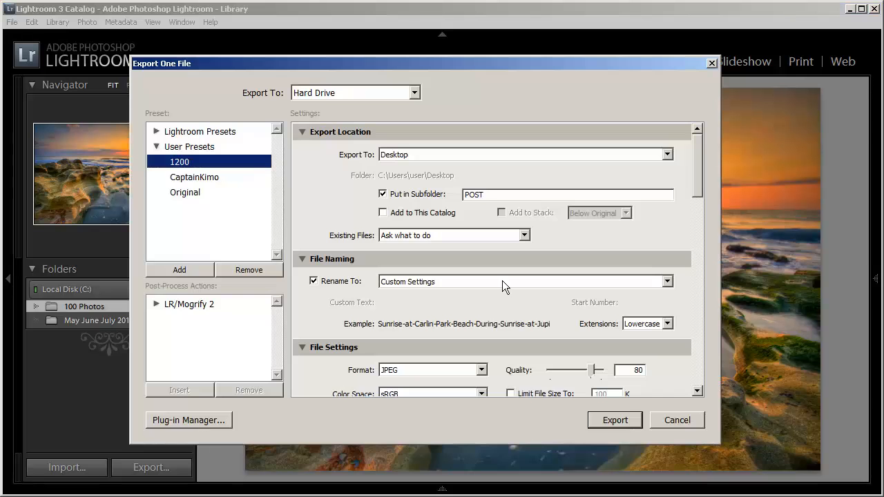
{"action": "scroll", "scroll_direction": "down", "scroll_amount": 3}
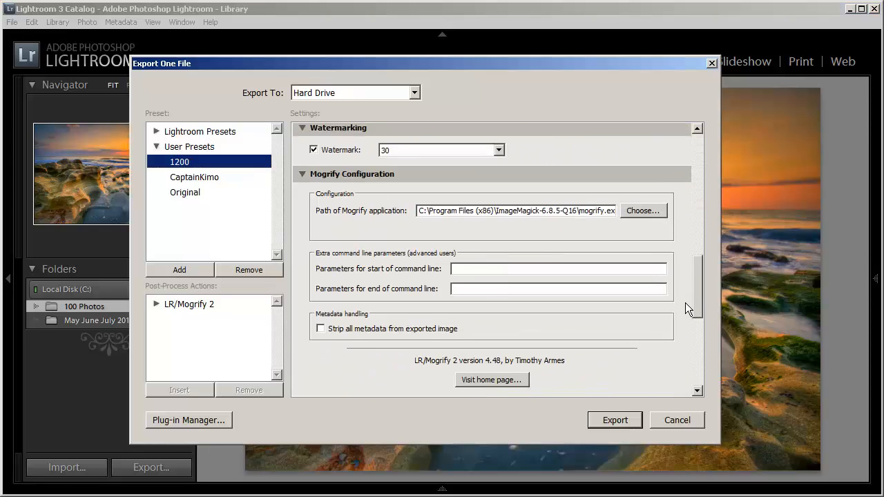
{"action": "scroll", "scroll_direction": "down", "scroll_amount": 3}
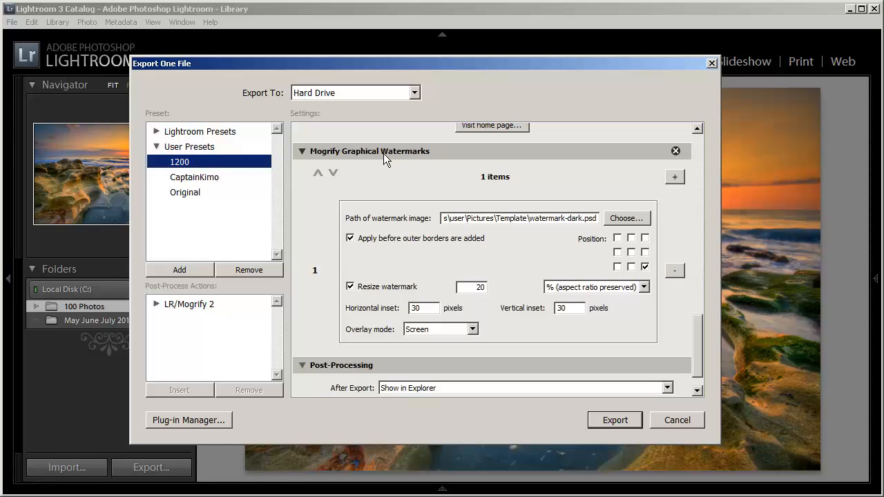
{"action": "mouse_move", "coordinate": [532, 254]}
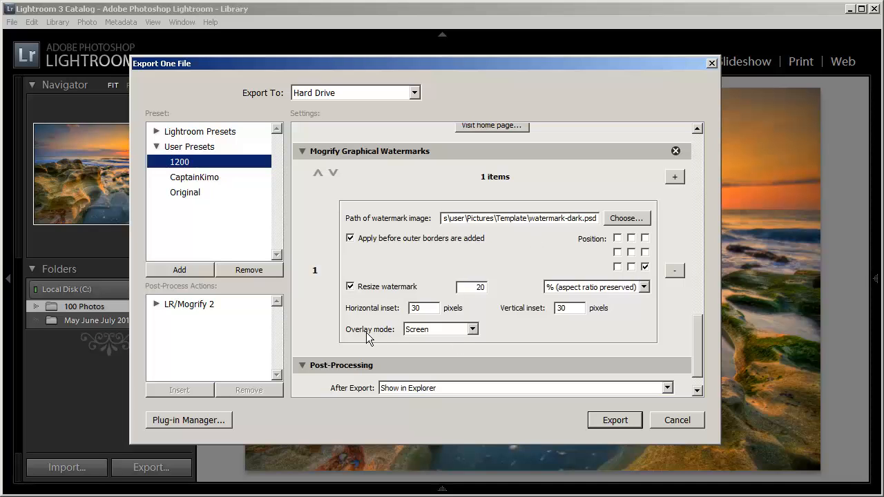
{"action": "mouse_move", "coordinate": [383, 339]}
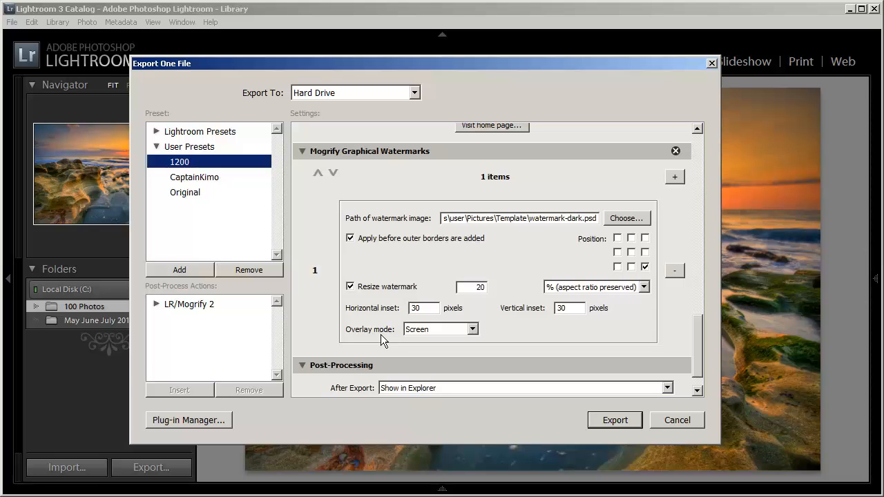
{"action": "mouse_move", "coordinate": [697, 328]}
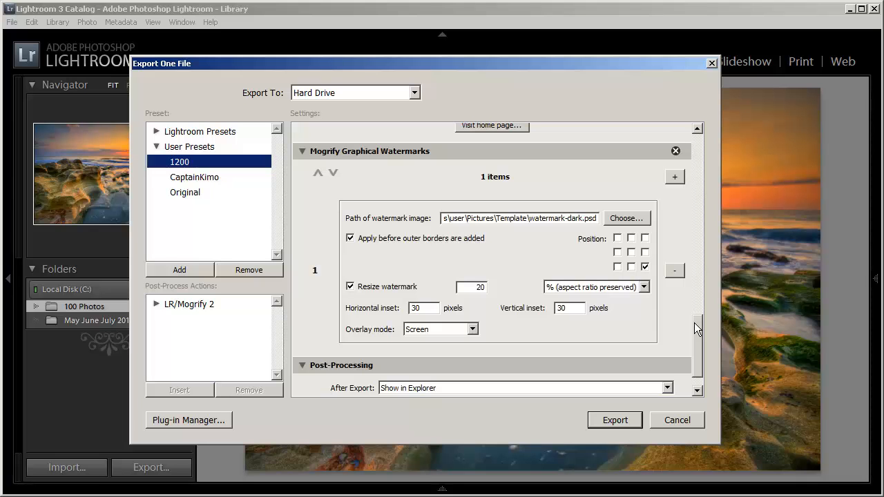
{"action": "mouse_move", "coordinate": [225, 161]}
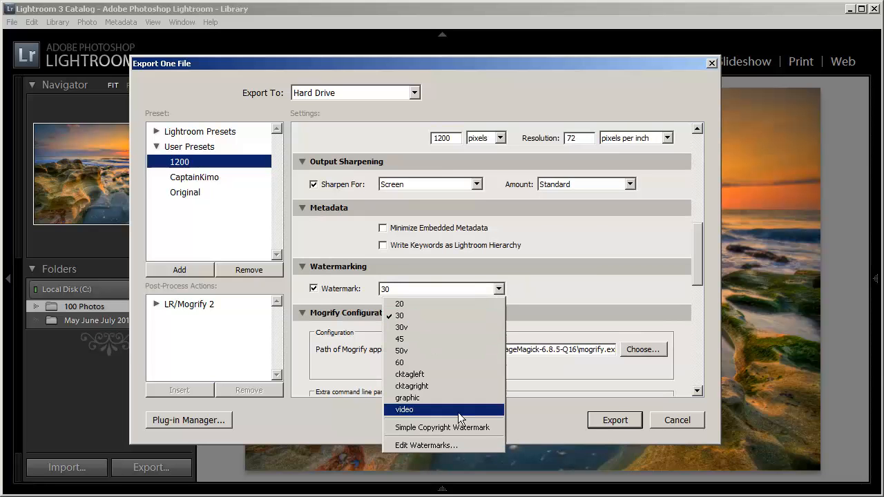
{"action": "left_click", "coordinate": [425, 445]}
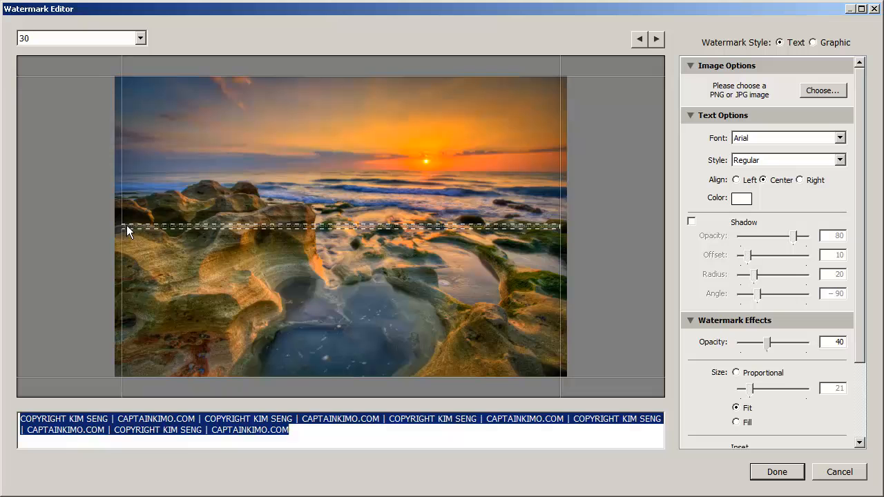
{"action": "mouse_move", "coordinate": [414, 207]}
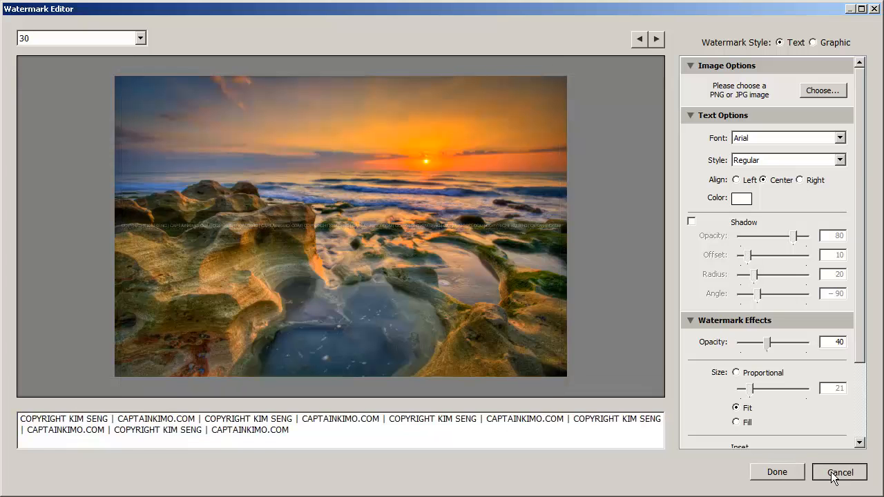
{"action": "left_click", "coordinate": [839, 472]}
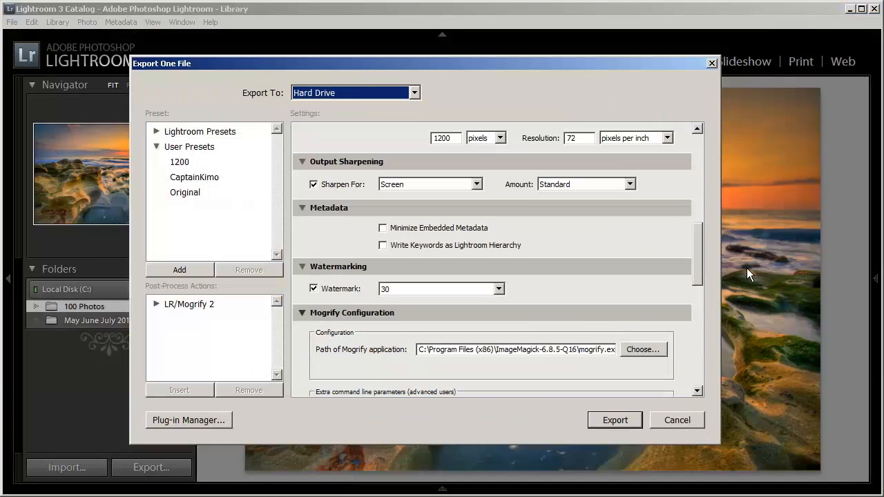
- Check the Mogrify Graphical Watermarks settings and export the photo with both watermarks
{"action": "scroll", "scroll_direction": "down", "scroll_amount": 3}
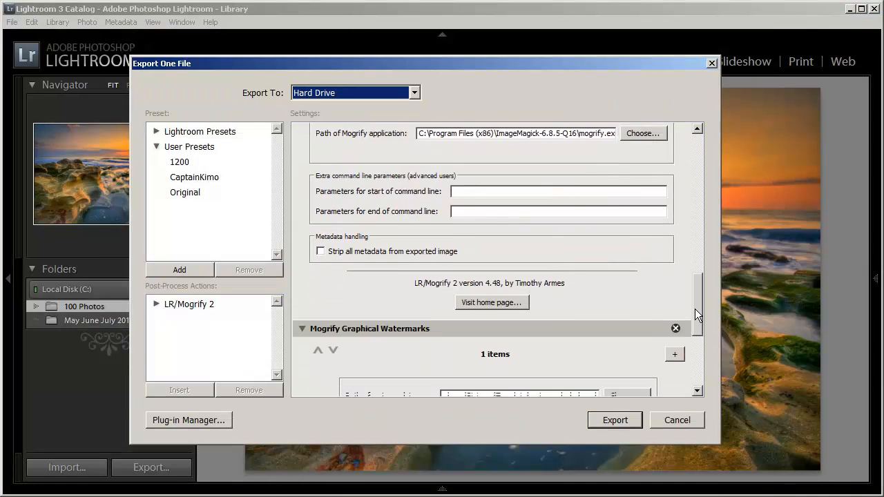
{"action": "scroll", "scroll_direction": "down", "scroll_amount": 3}
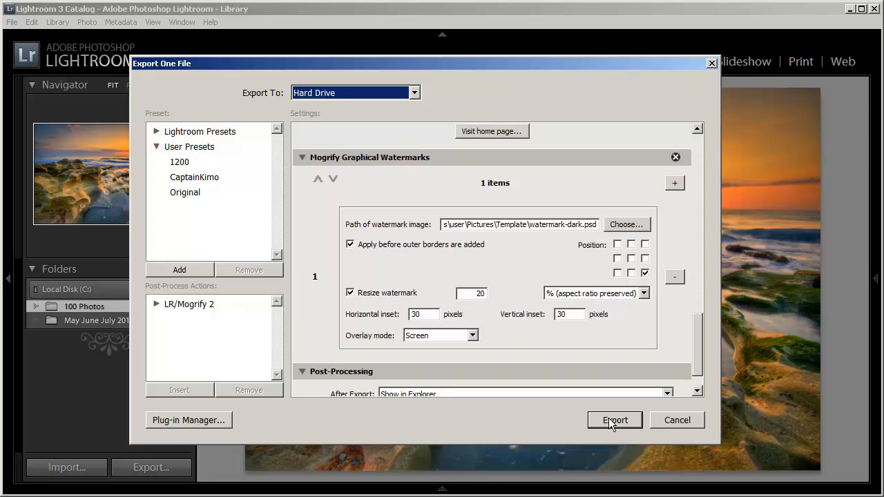
{"action": "left_click", "coordinate": [614, 420]}
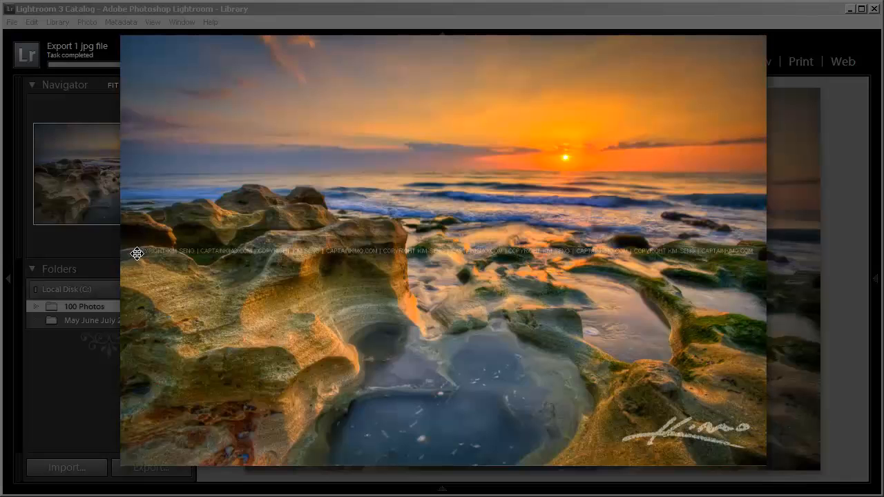
{"action": "mouse_move", "coordinate": [746, 424]}
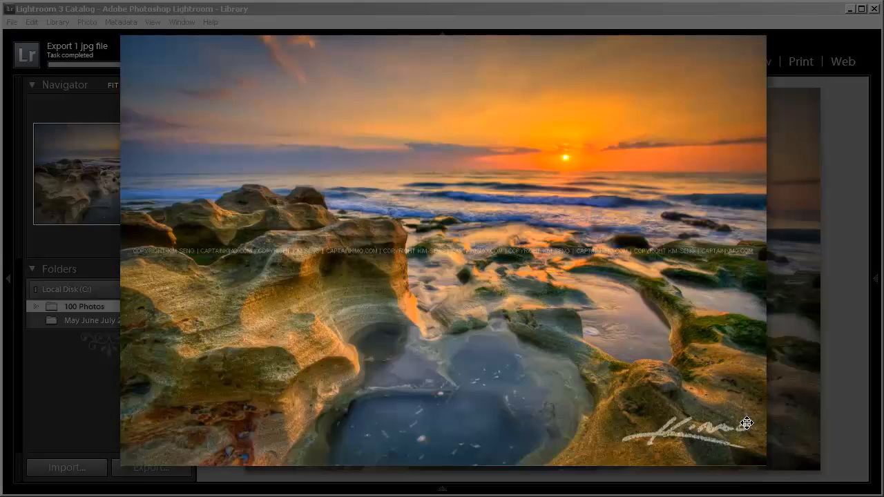
{"action": "mouse_move", "coordinate": [666, 439]}
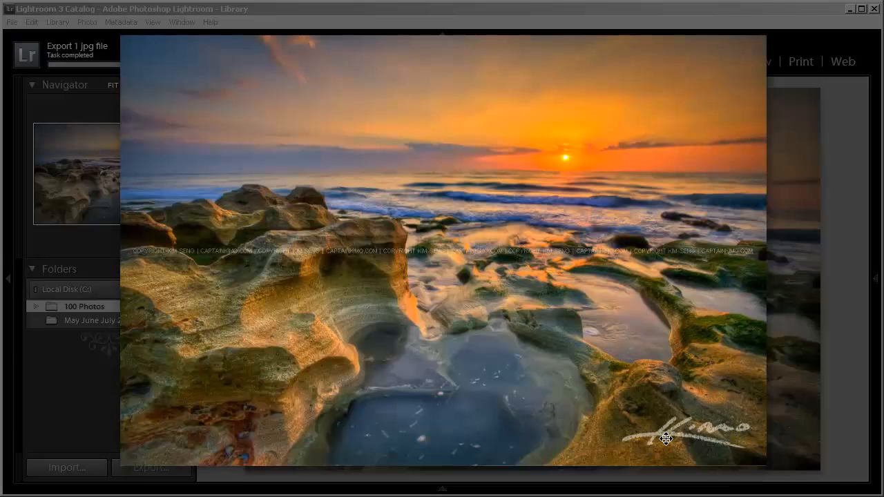
{"action": "mouse_move", "coordinate": [675, 423]}
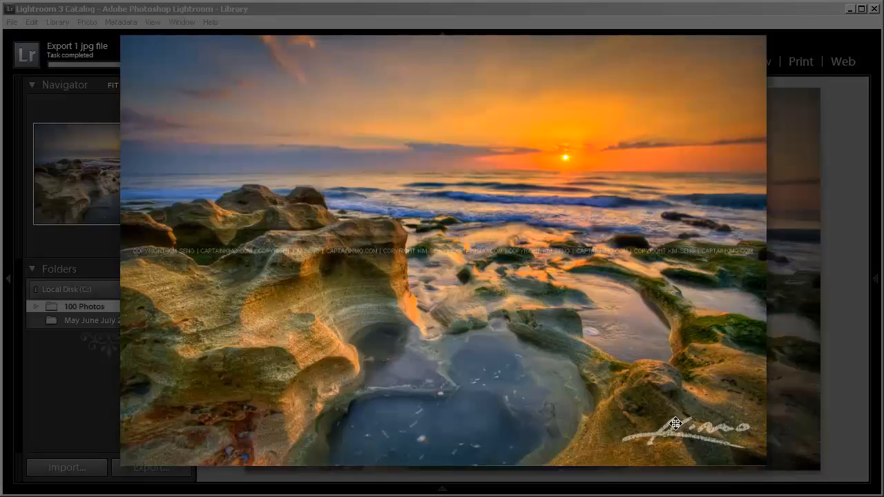
{"action": "mouse_move", "coordinate": [641, 436]}
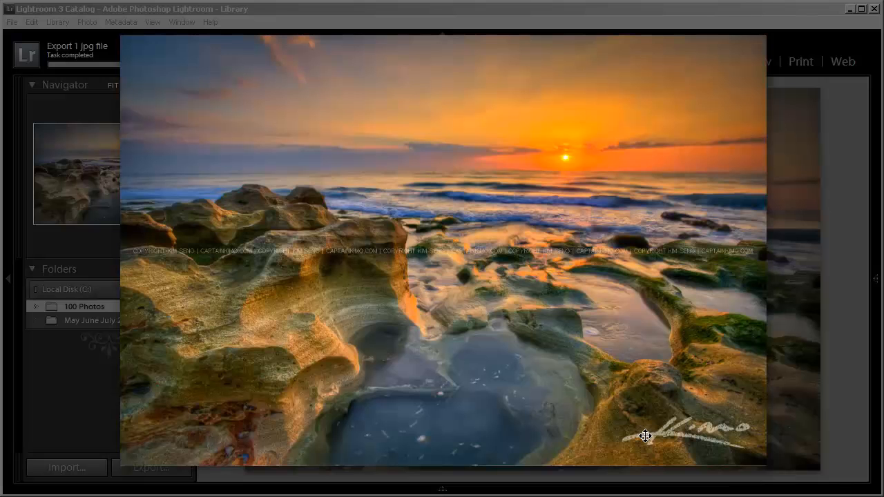
{"action": "mouse_move", "coordinate": [674, 444]}
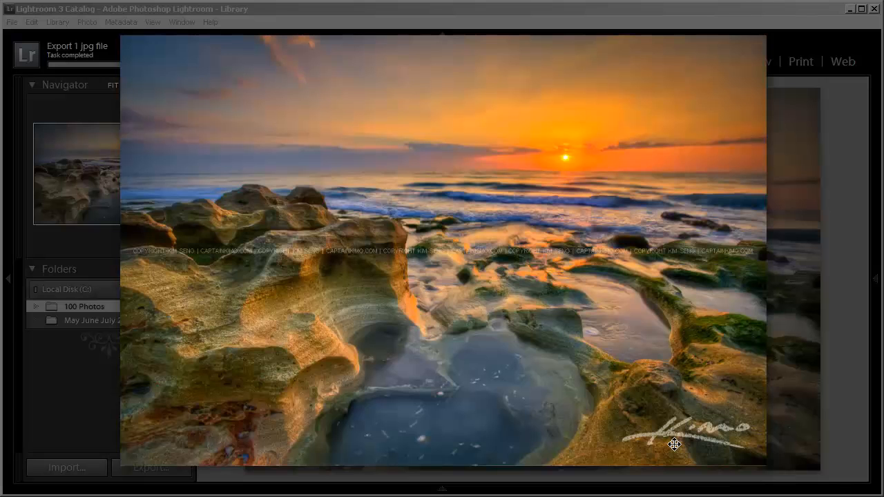